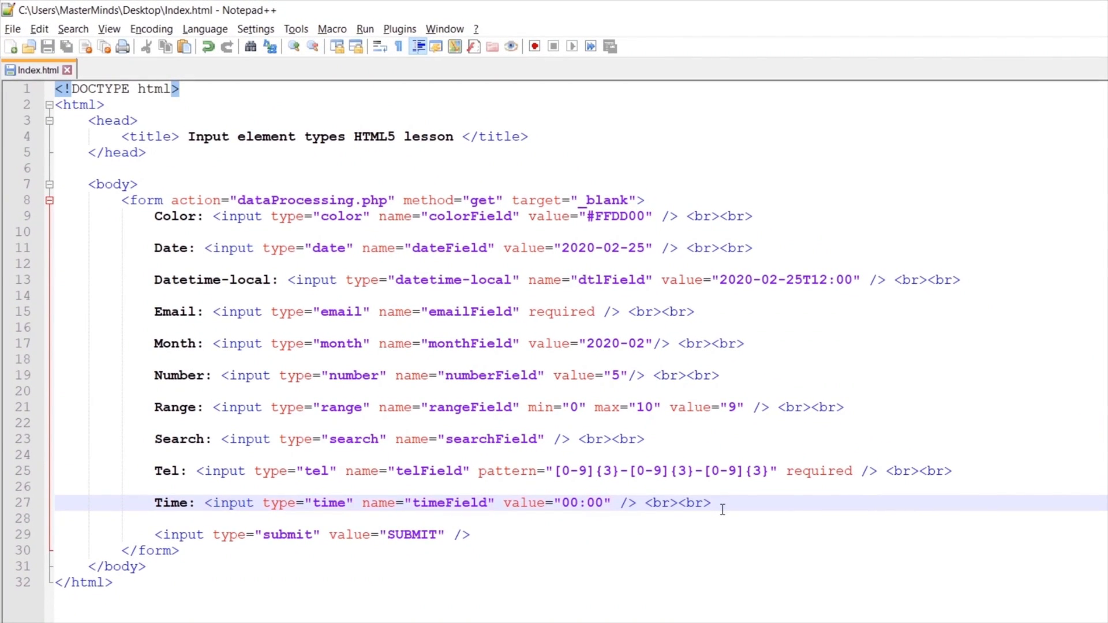
# Add 'Url: <input type="url" name="urlField" />' above the submit input and save Index.html.
pyautogui.write('<input')
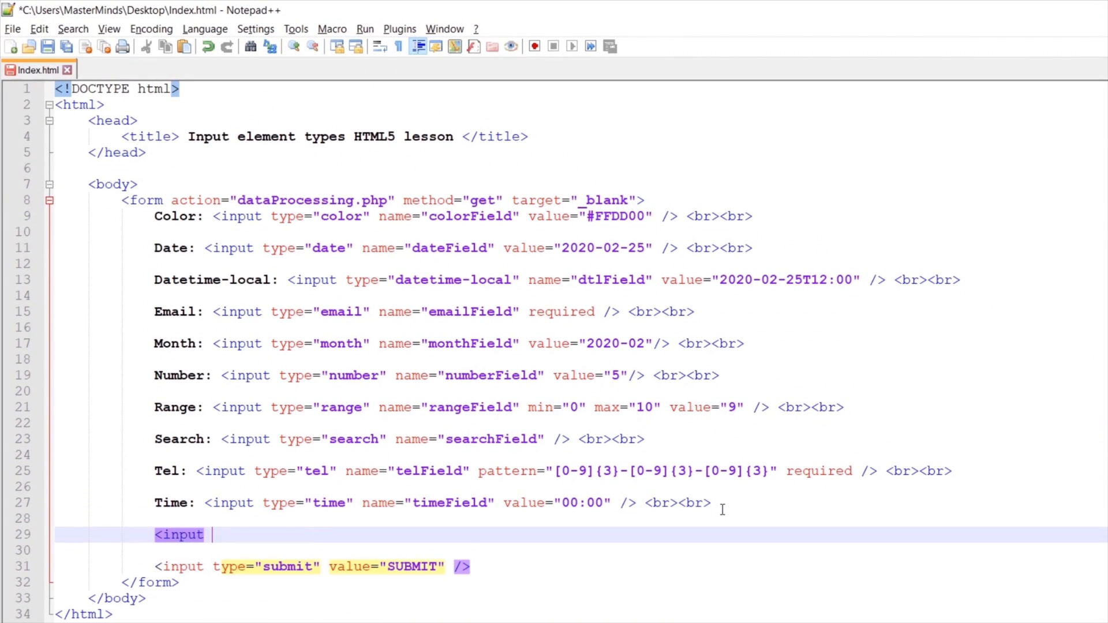
pyautogui.write('/>')
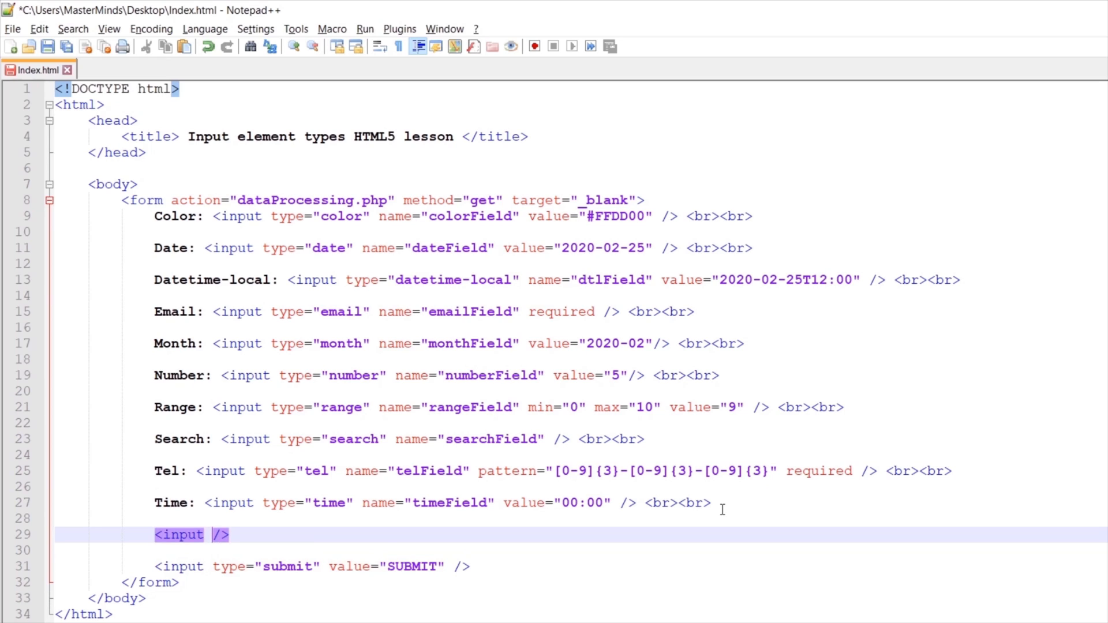
pyautogui.write('type=""')
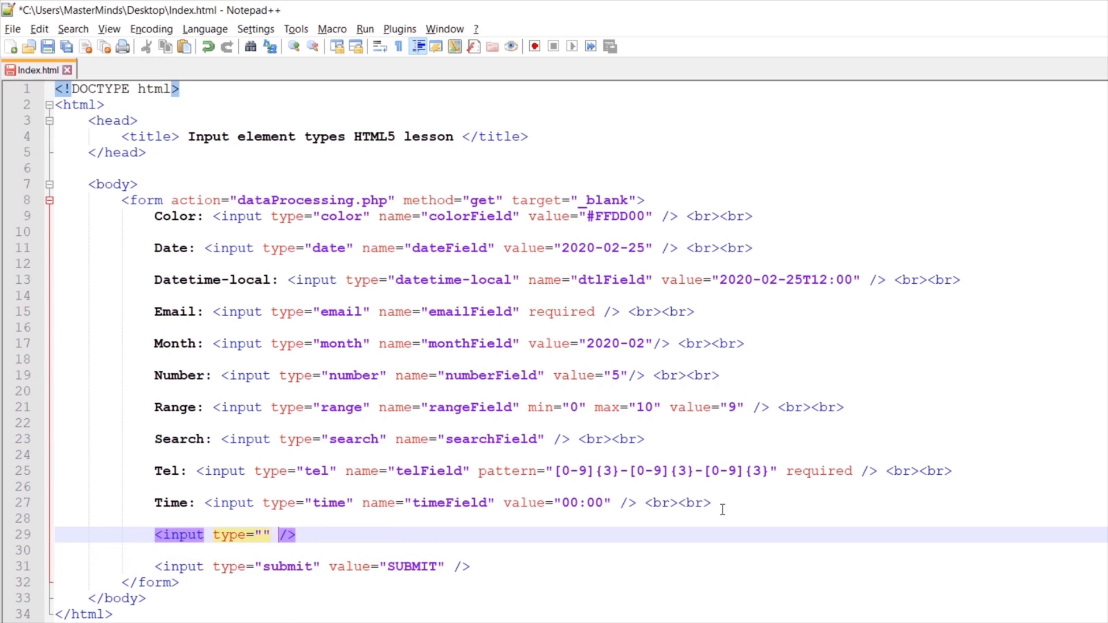
pyautogui.write('name=""')
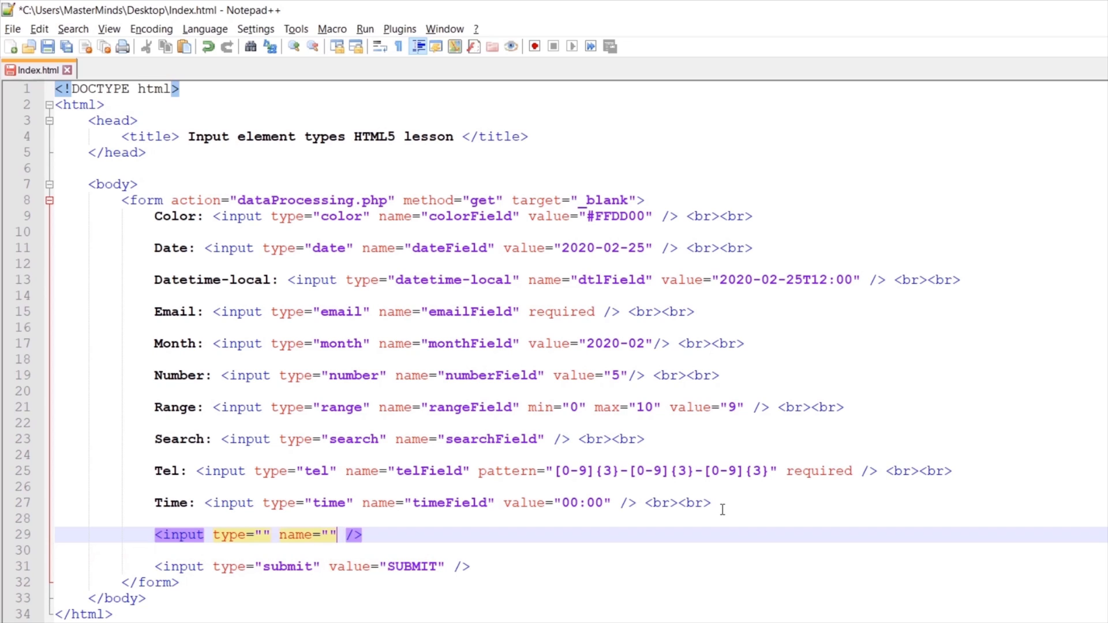
pyautogui.click(259, 534)
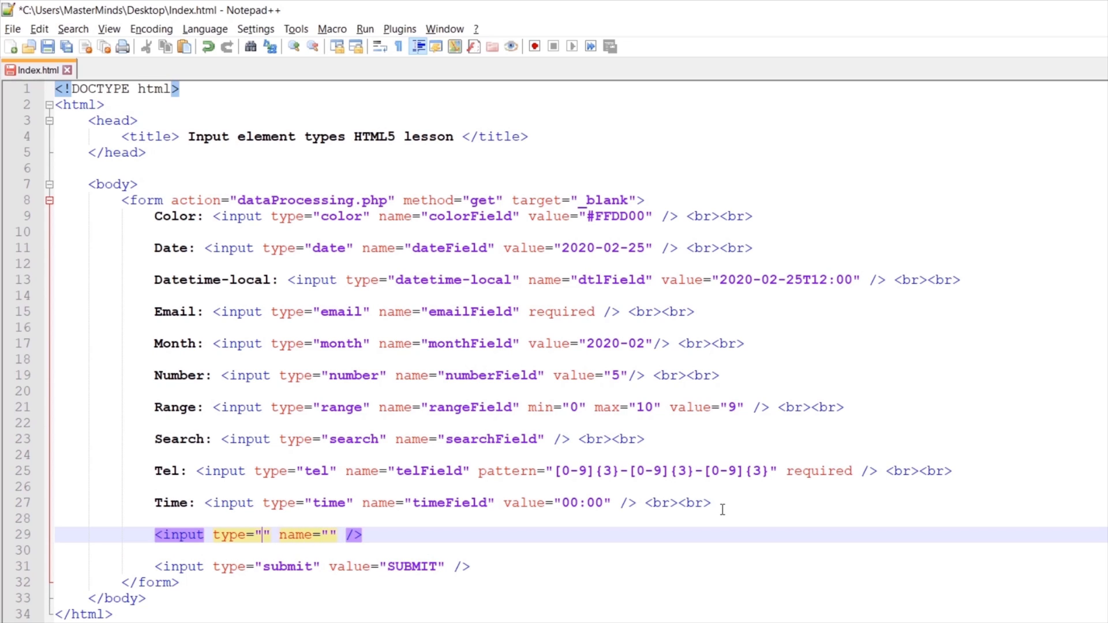
pyautogui.write('url')
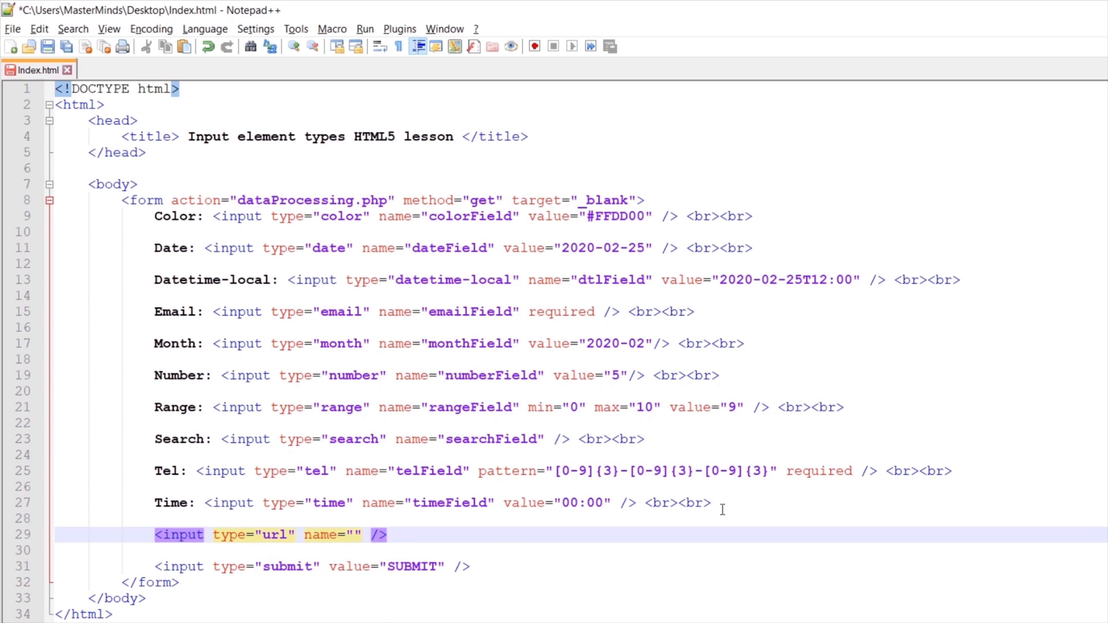
pyautogui.write('urlField')
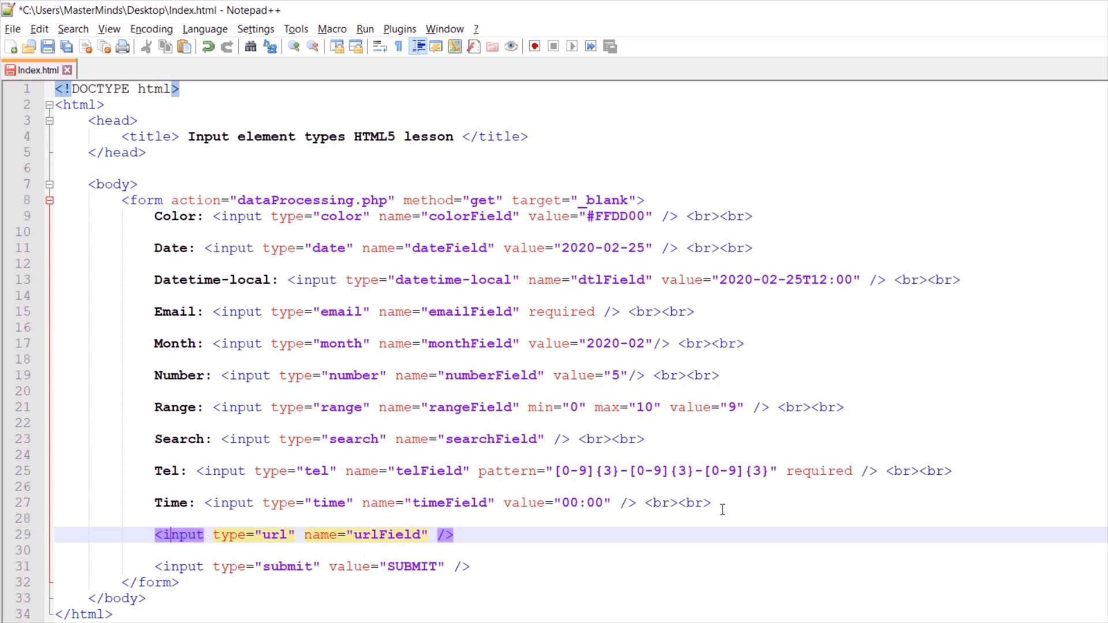
pyautogui.write('Url:')
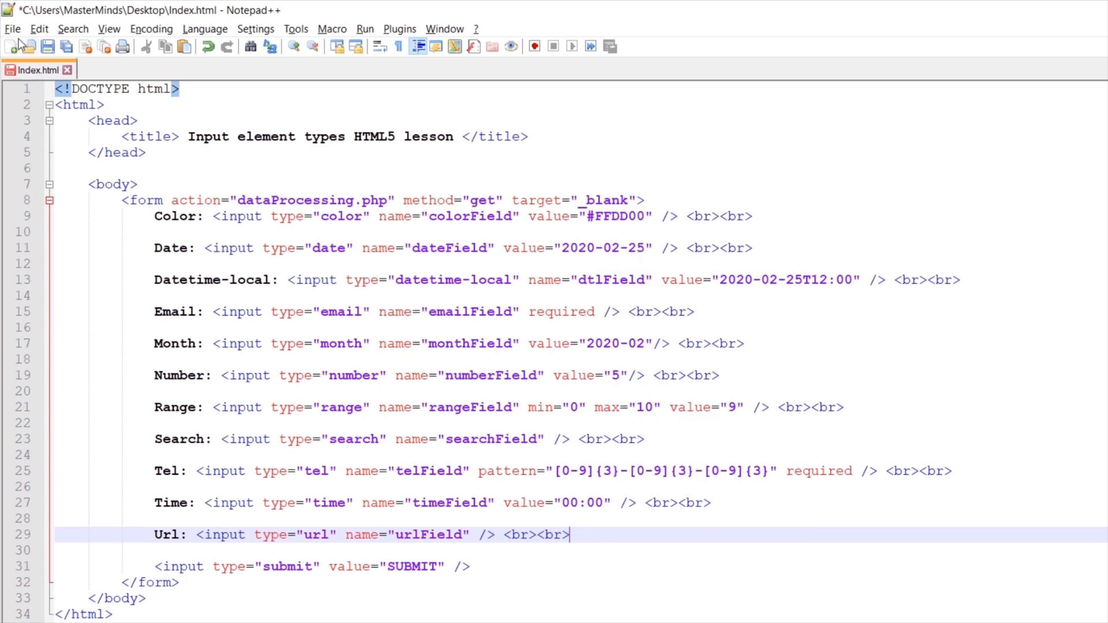
pyautogui.click(12, 29)
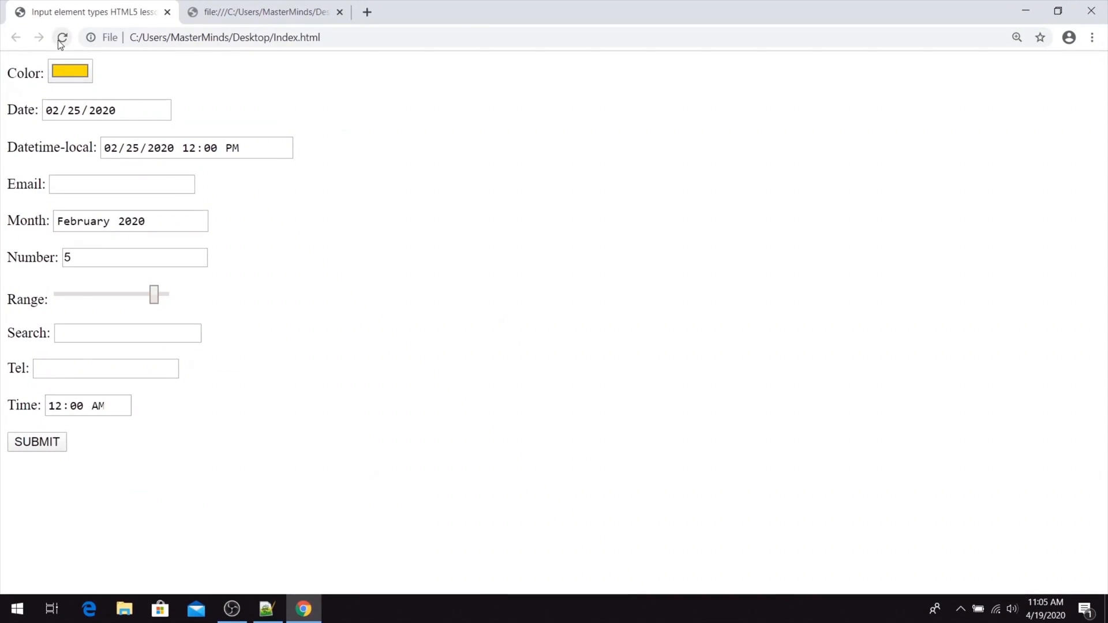
pyautogui.click(62, 37)
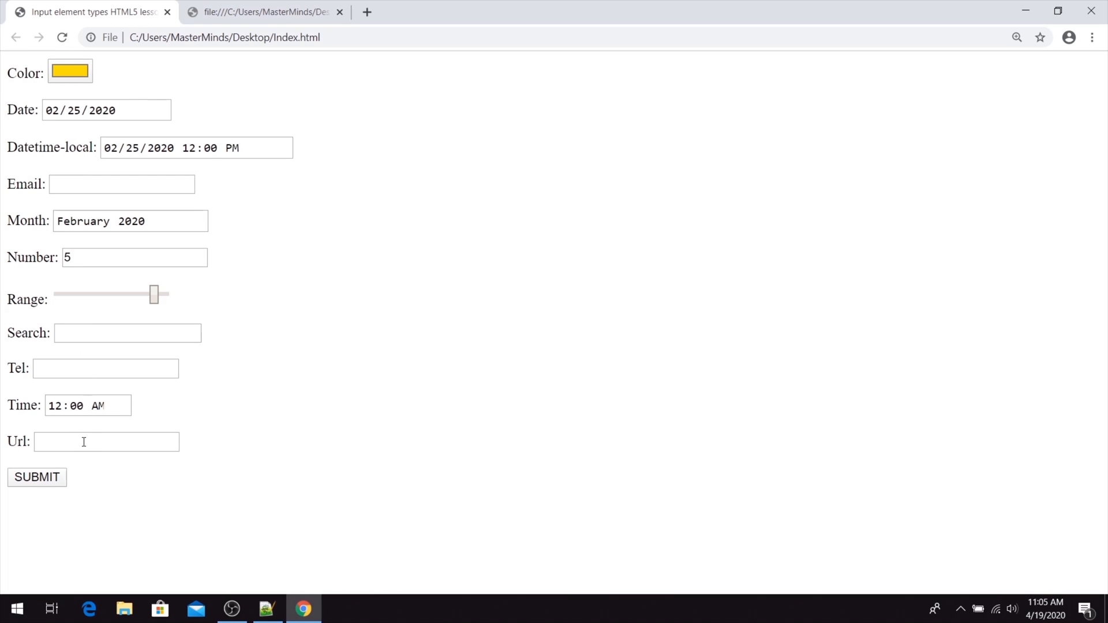
pyautogui.click(121, 183)
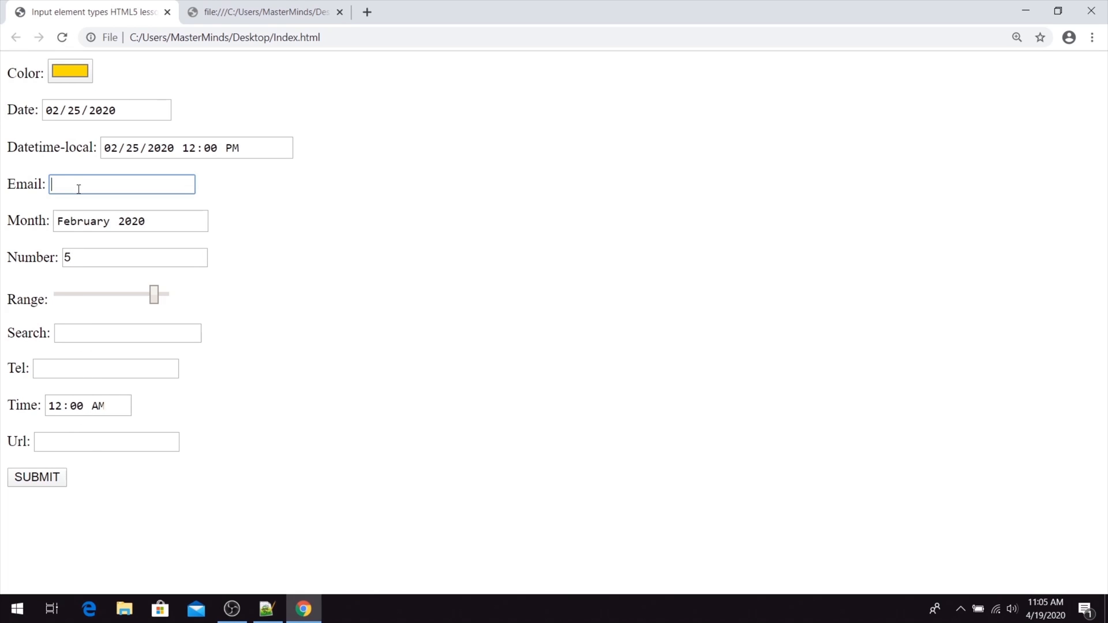
pyautogui.write('mail@gmail.com')
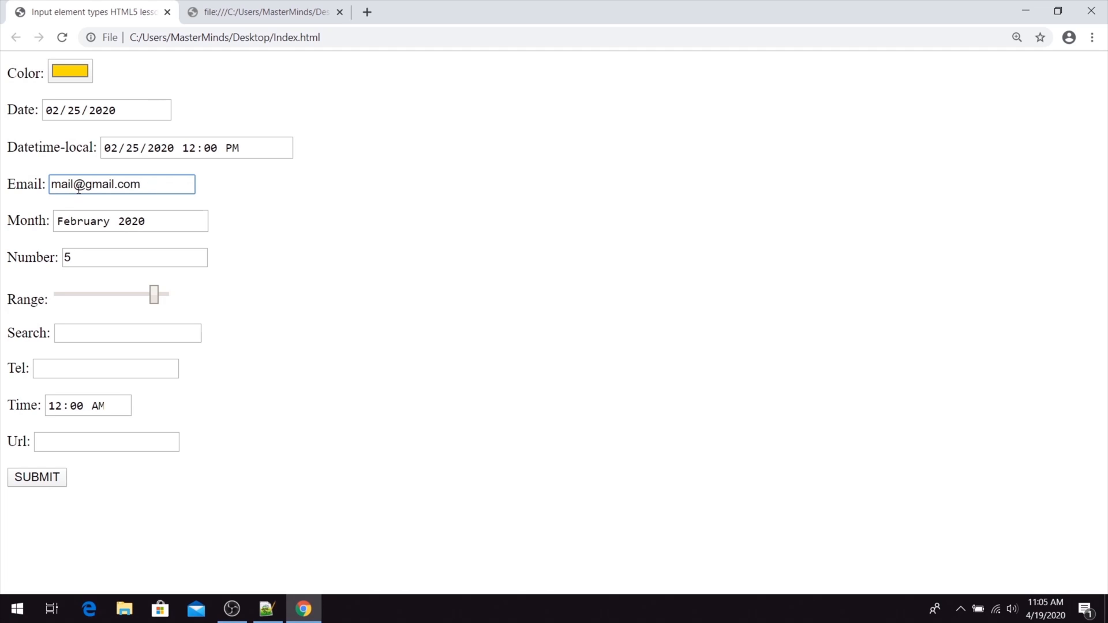
pyautogui.click(105, 368)
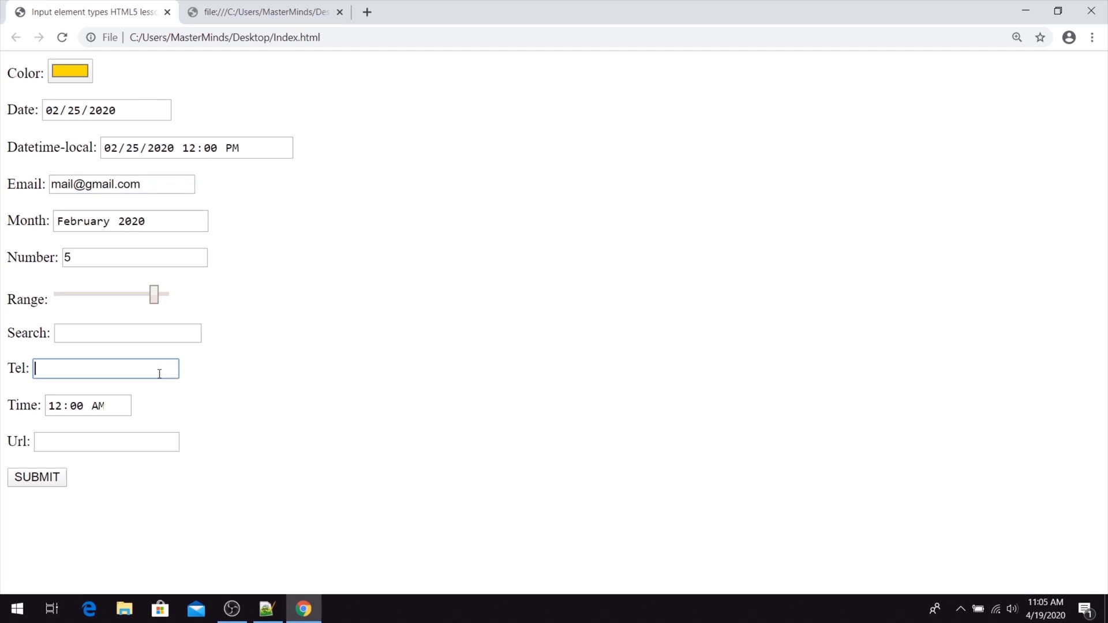
pyautogui.write('123-123-123')
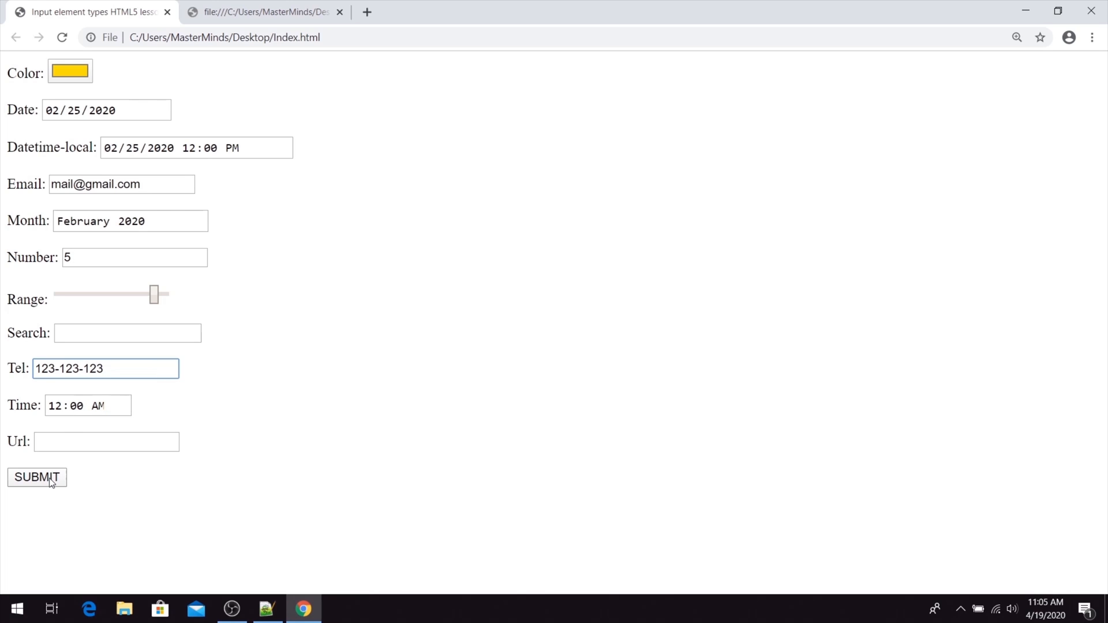
# Submit with Url empty and read the resulting dataProcessing.php address showing it was accepted.
pyautogui.click(37, 477)
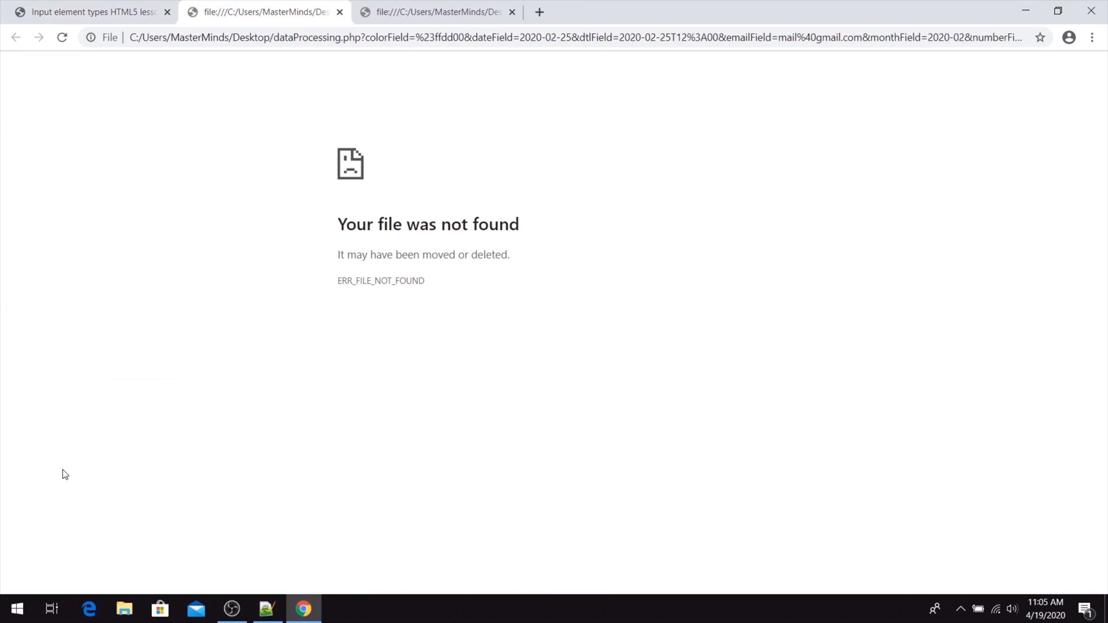
pyautogui.moveTo(301, 37)
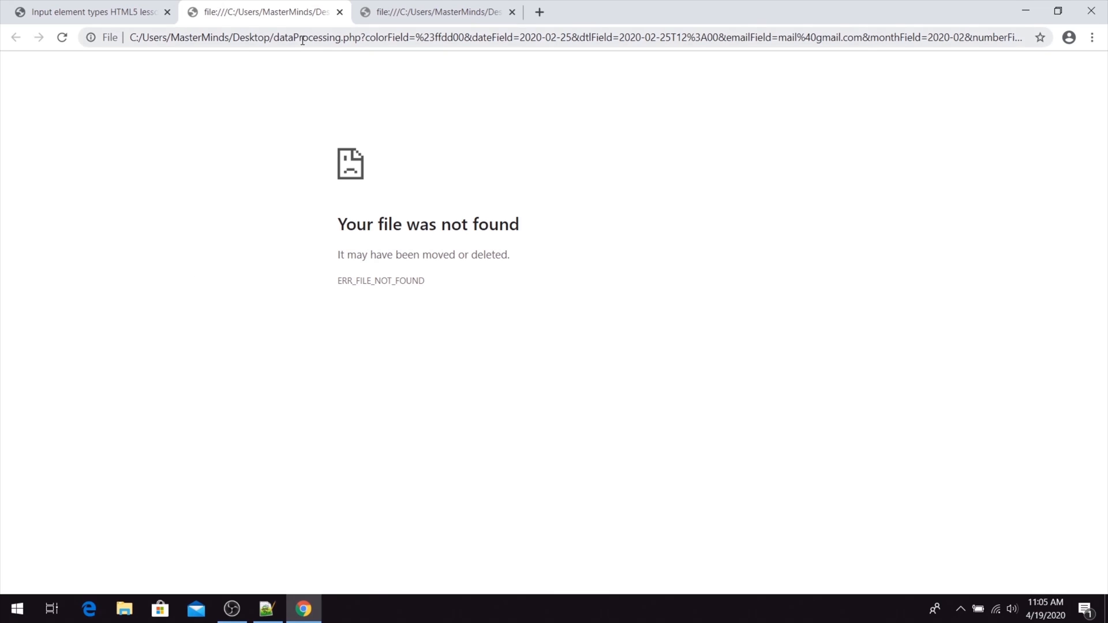
pyautogui.doubleClick(332, 37)
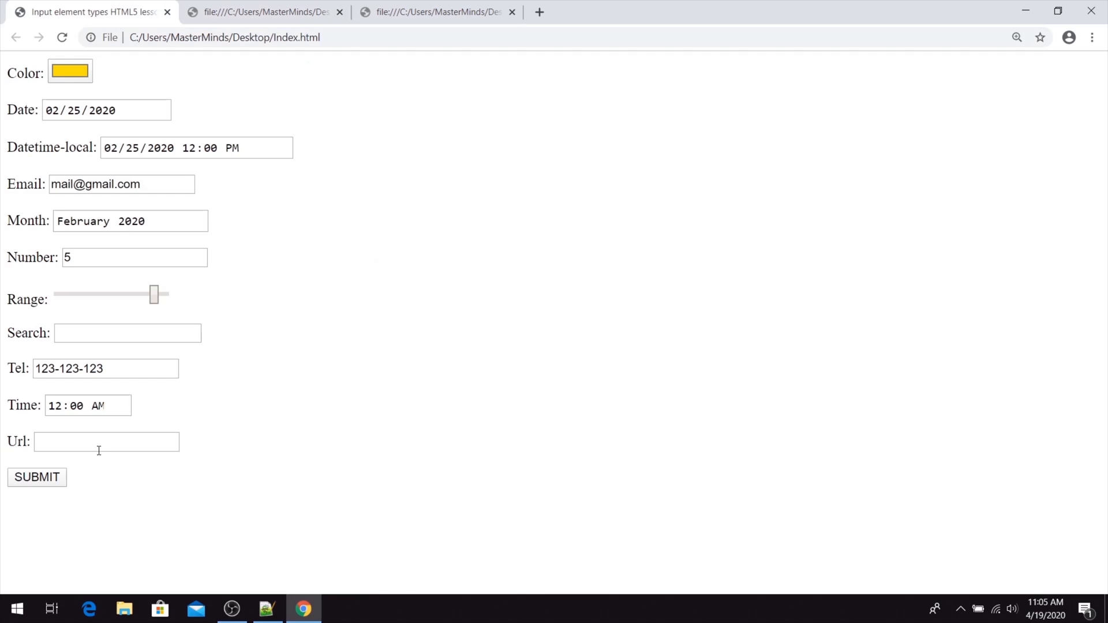
pyautogui.moveTo(500, 13)
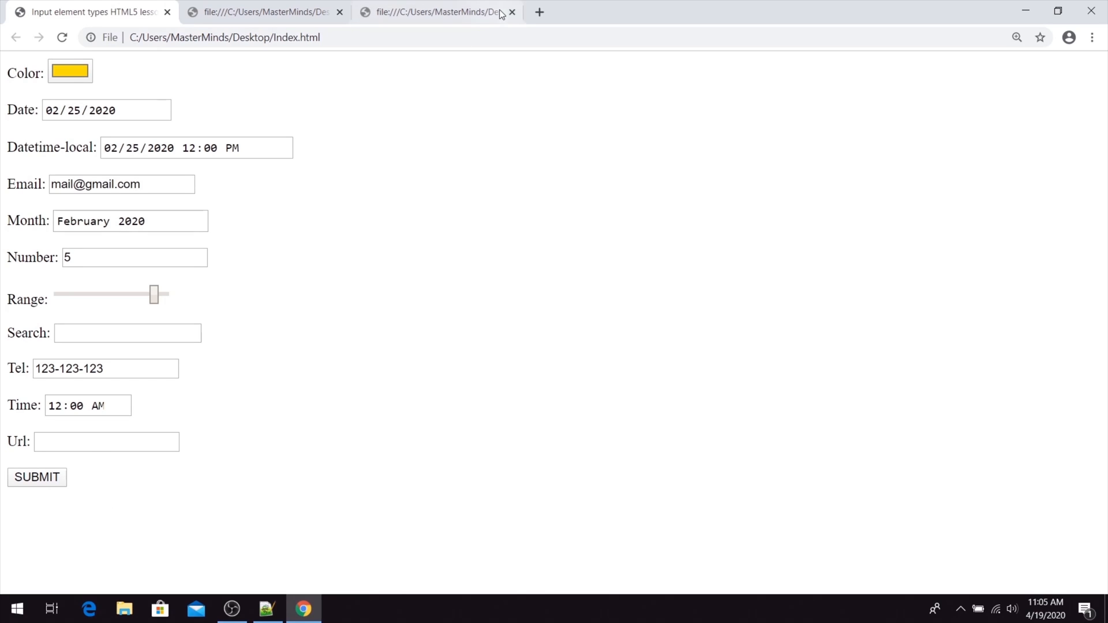
# Close the extra not-found result tabs, leaving only the Index.html form tab.
pyautogui.click(511, 11)
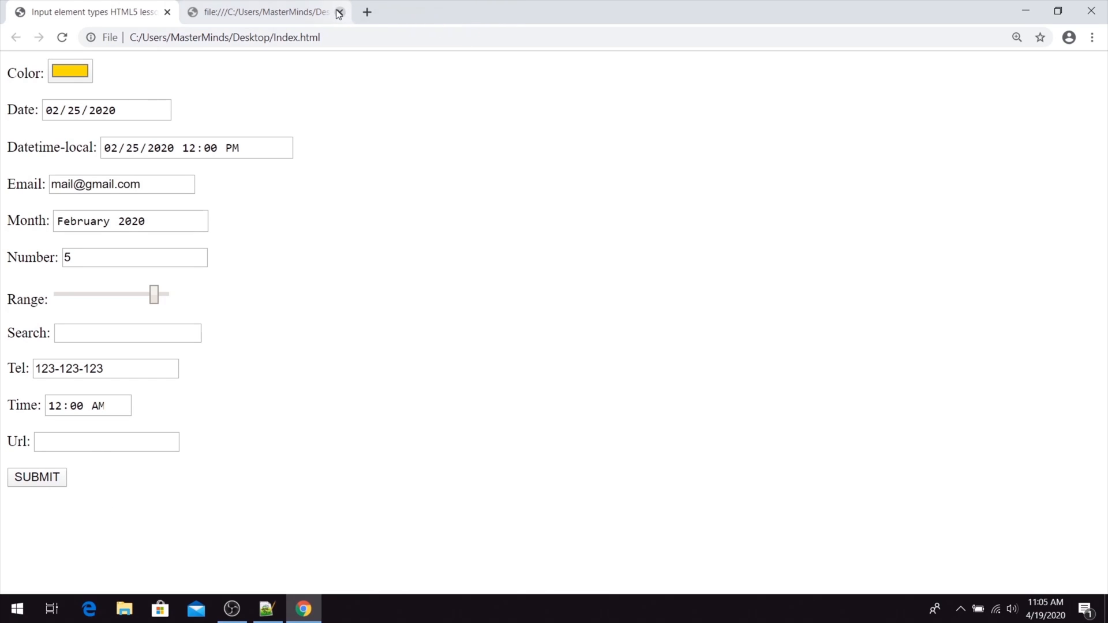
pyautogui.click(266, 608)
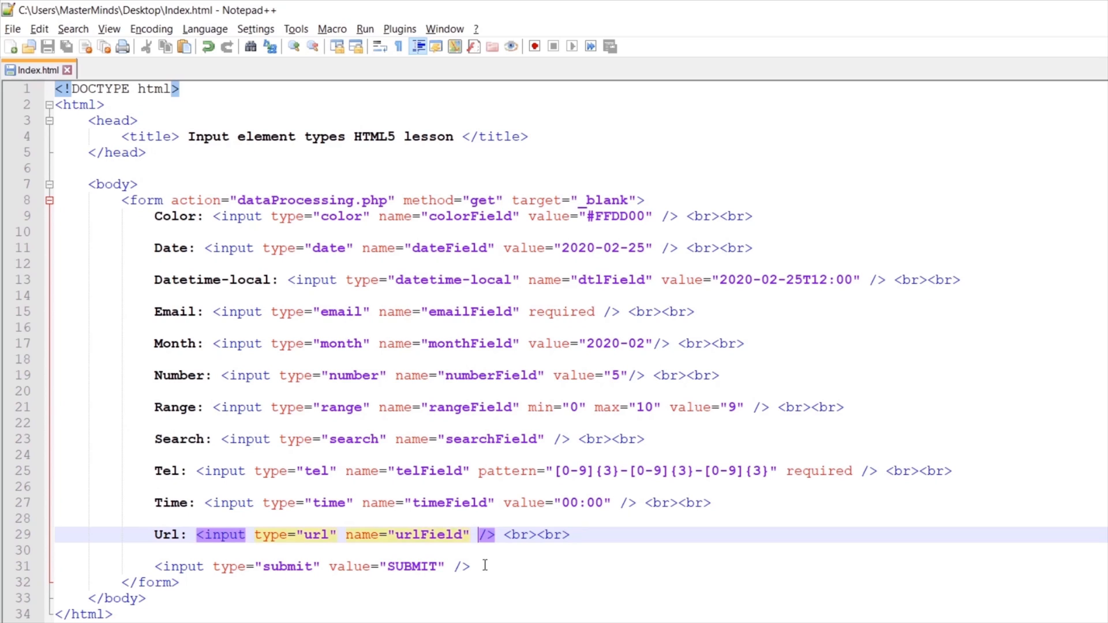
# Mark the urlField input as required and save Index.html.
pyautogui.write('required')
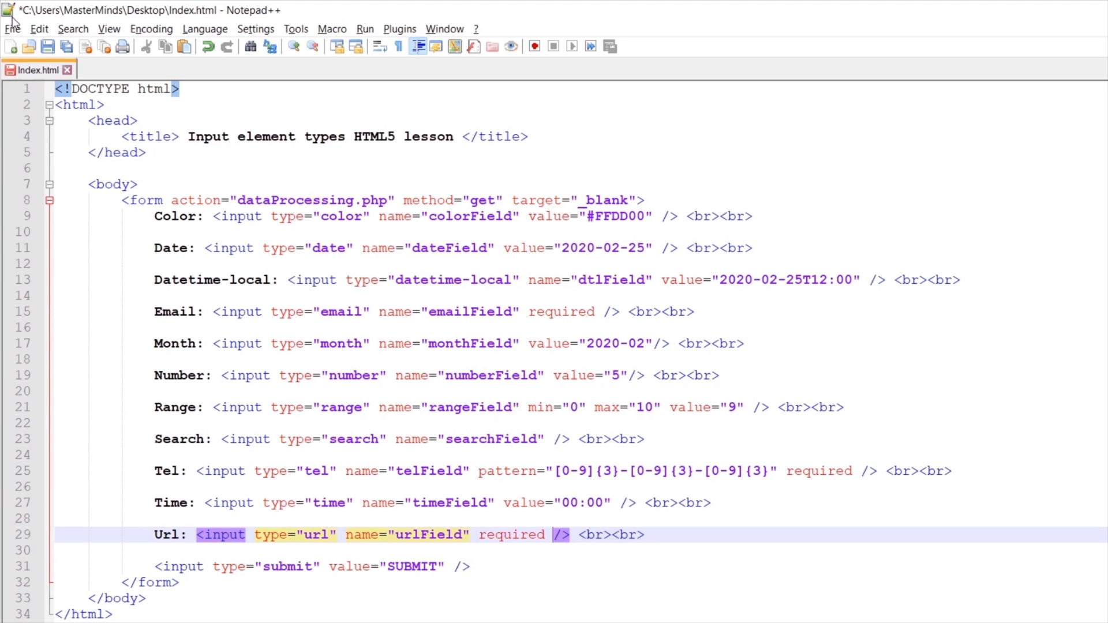
pyautogui.click(11, 29)
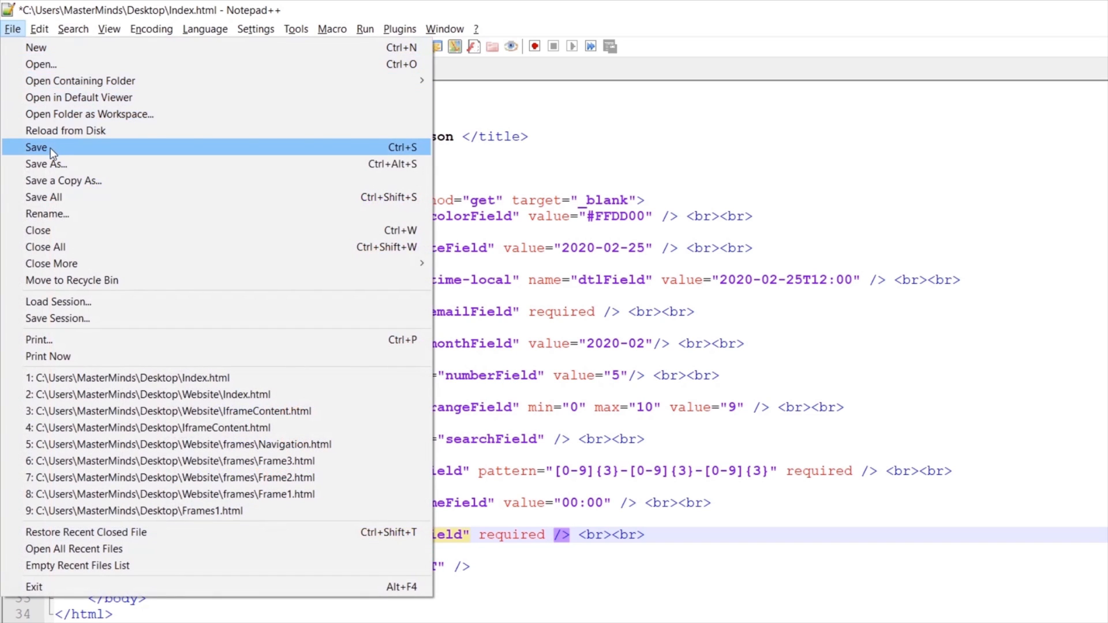
pyautogui.click(35, 147)
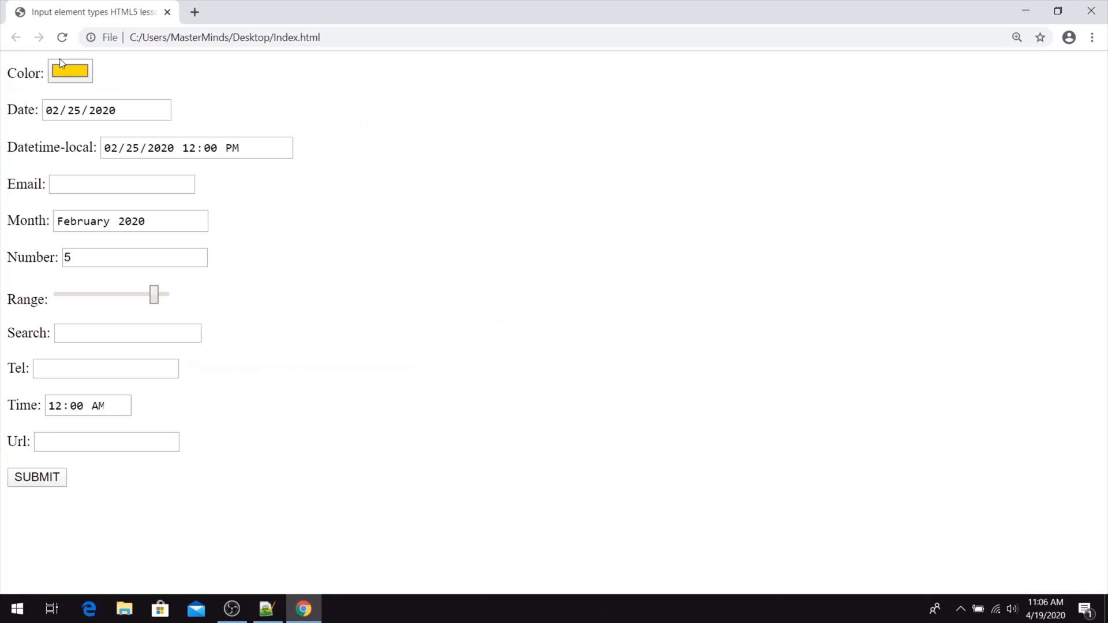
pyautogui.click(122, 183)
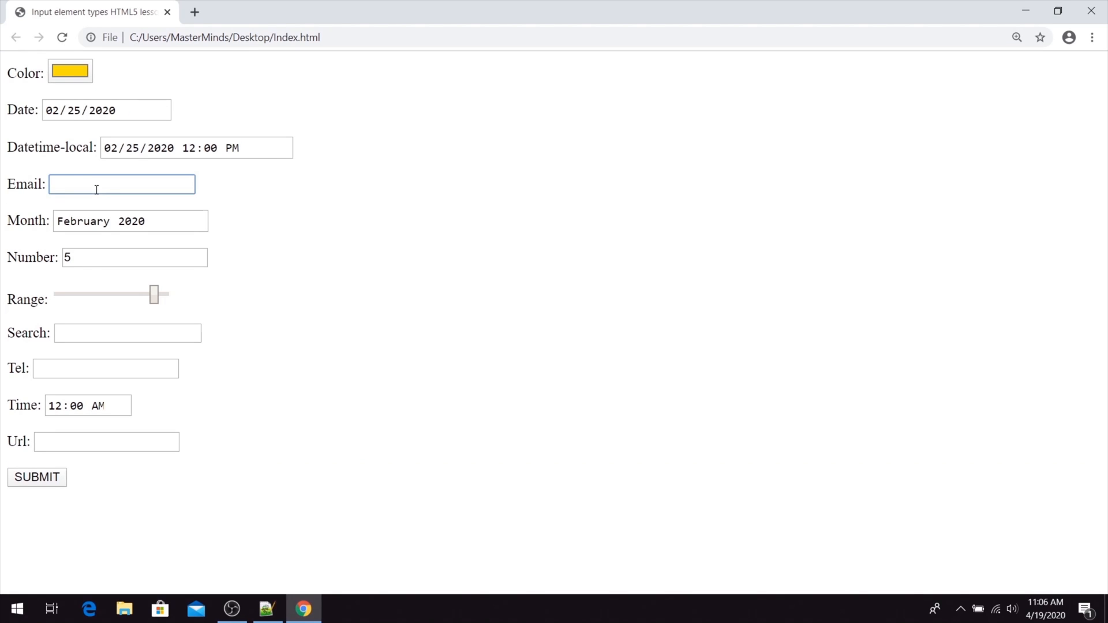
pyautogui.write('email@gmail.com')
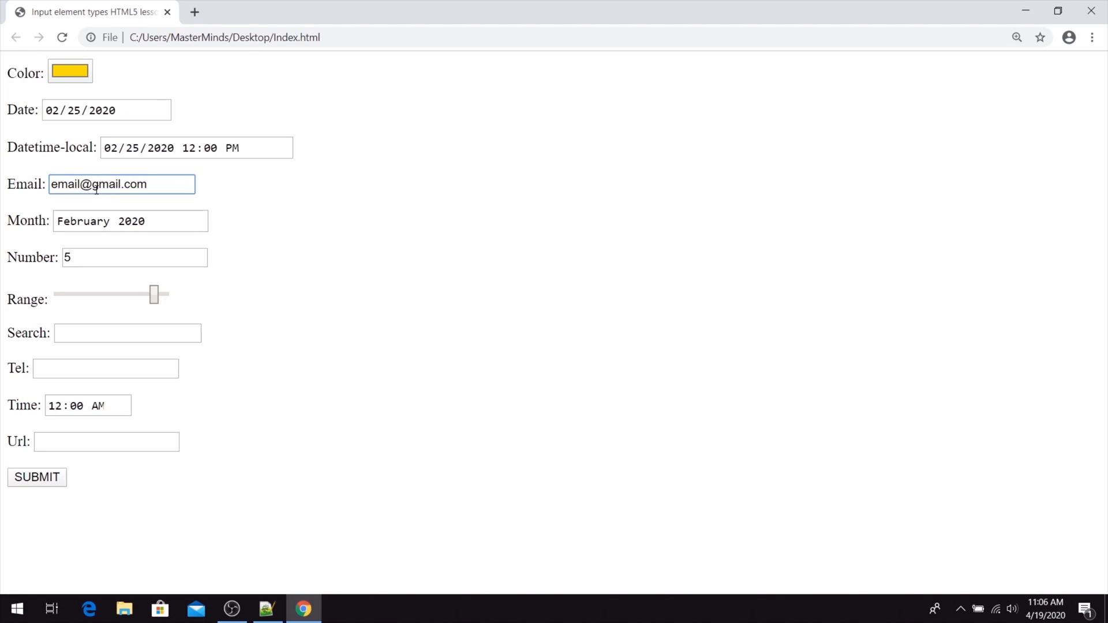
pyautogui.moveTo(114, 362)
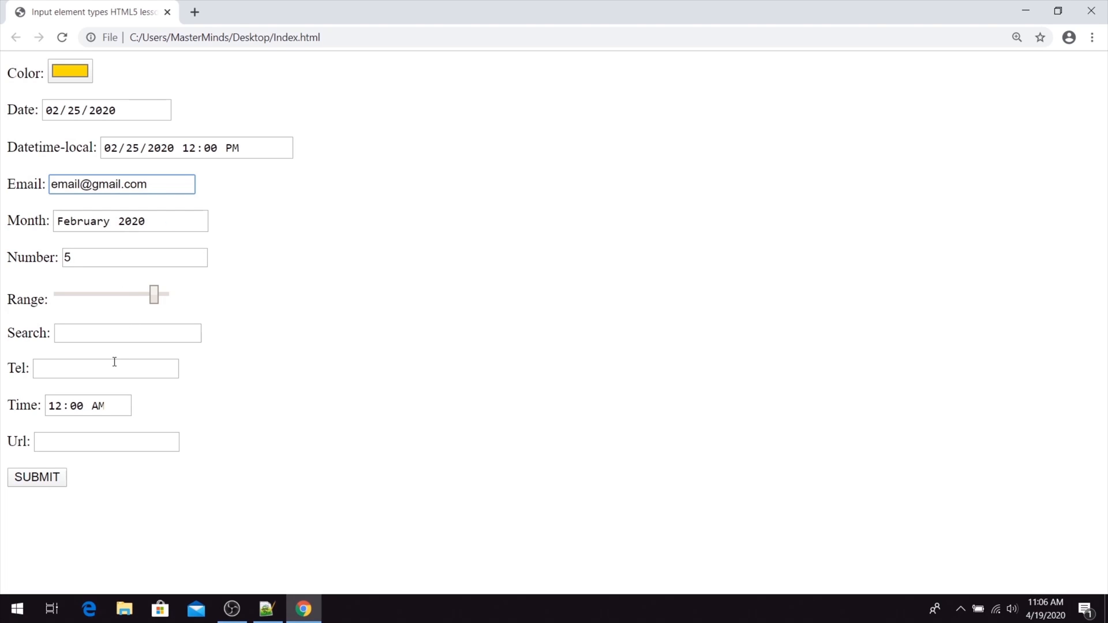
pyautogui.write('123-12')
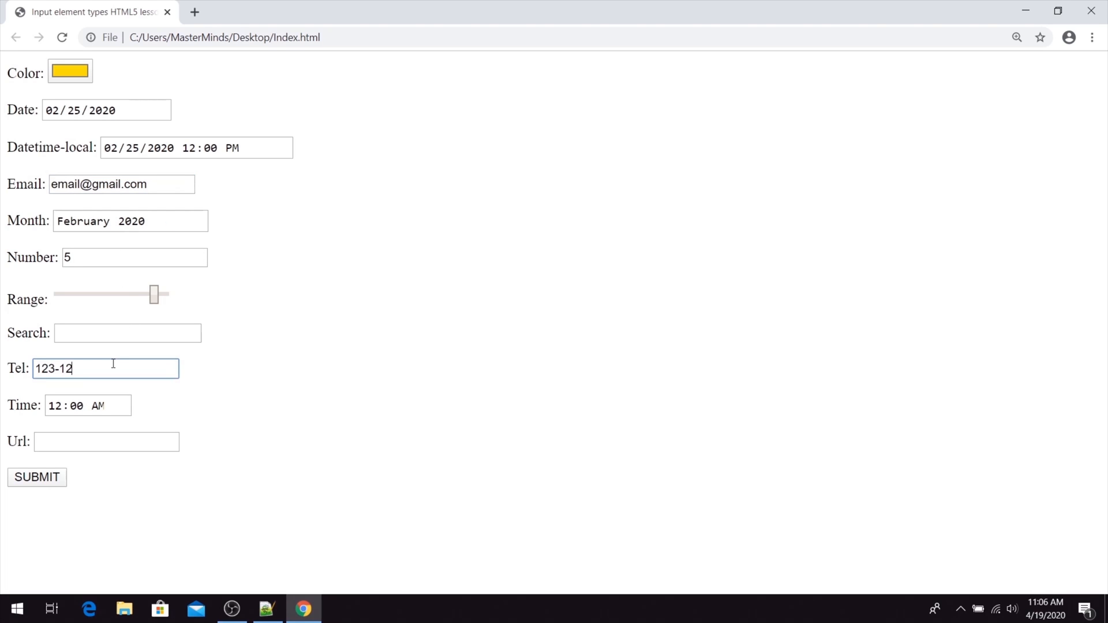
# Submit with Url empty, then with the plain word 'address', seeing both rejected.
pyautogui.click(106, 442)
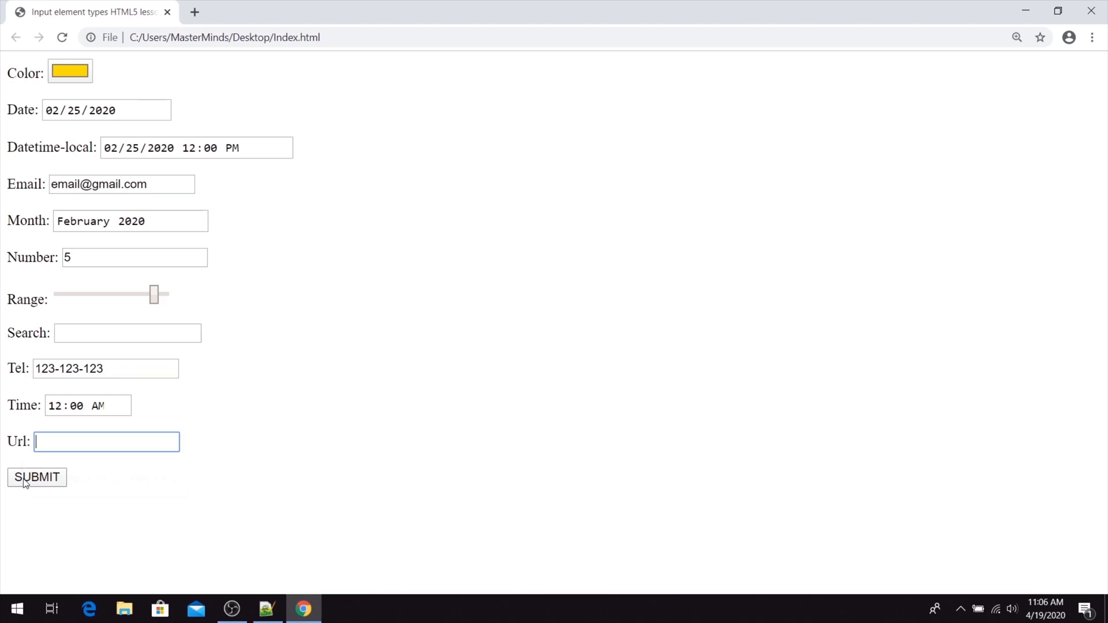
pyautogui.click(37, 477)
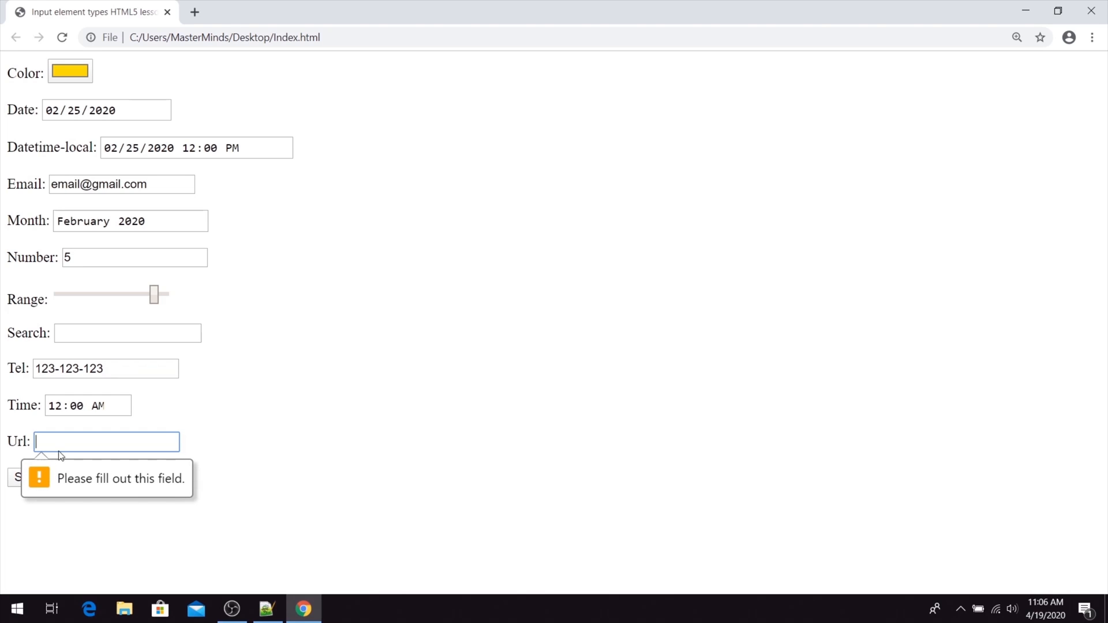
pyautogui.moveTo(59, 443)
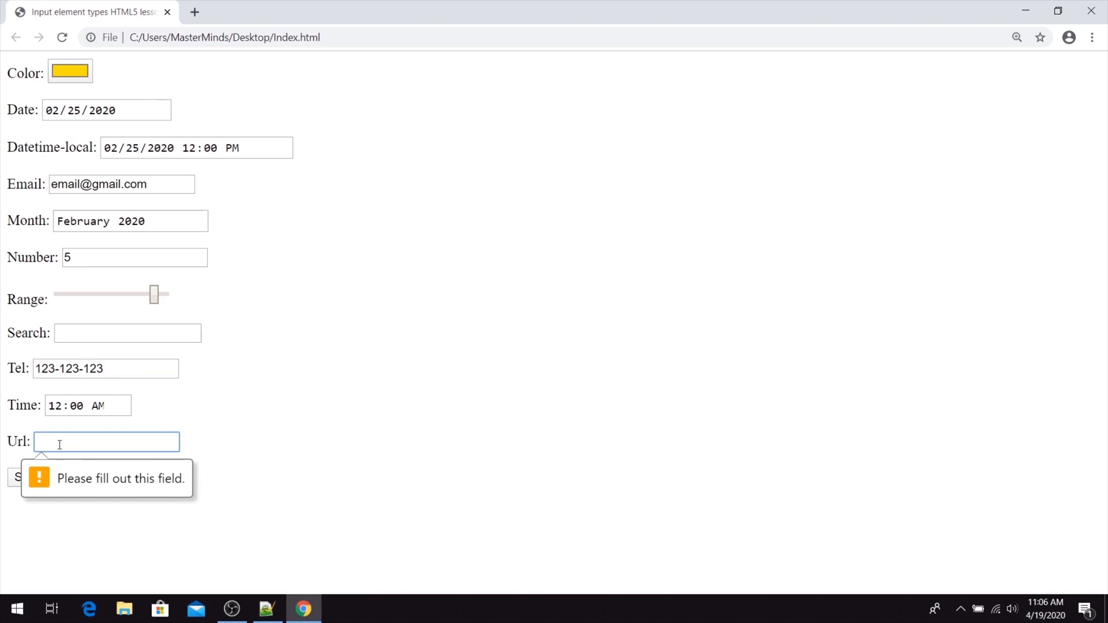
pyautogui.write('address')
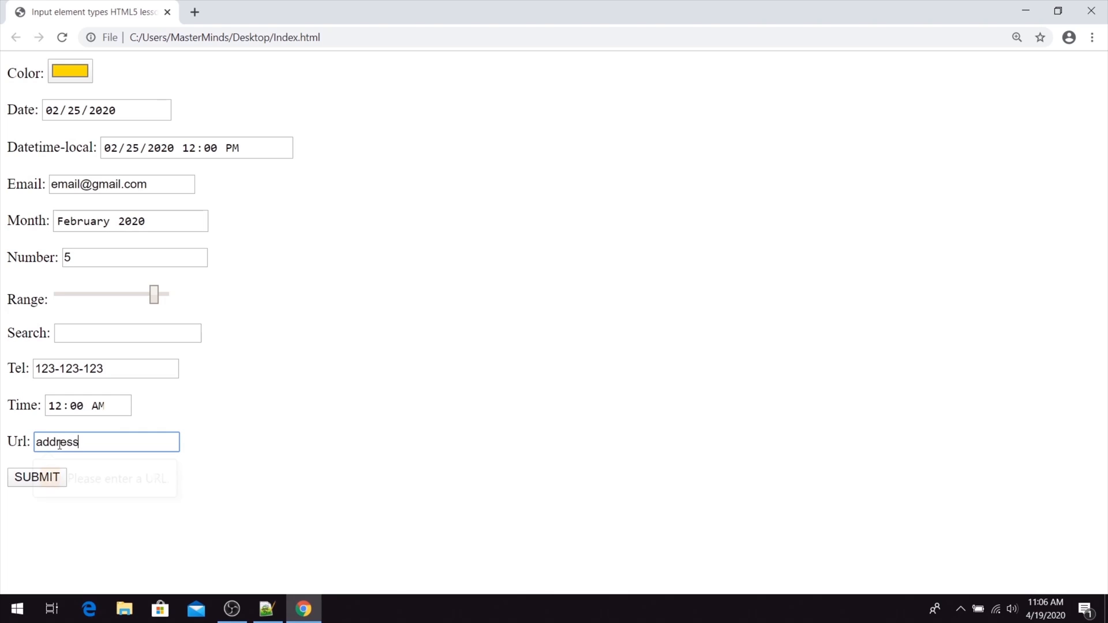
pyautogui.click(37, 476)
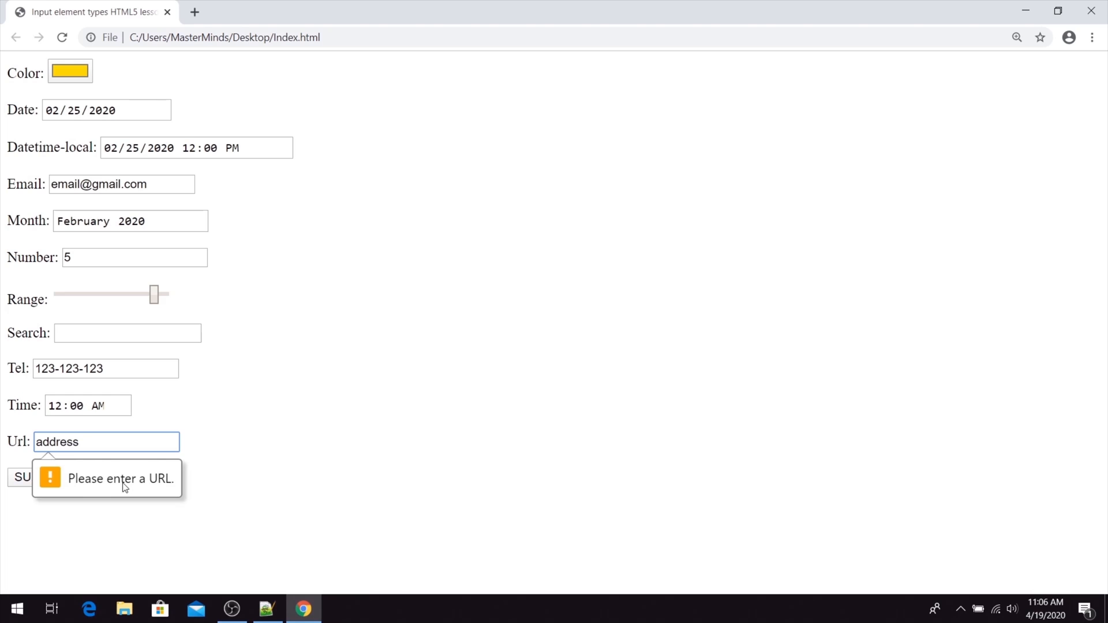
pyautogui.moveTo(110, 448)
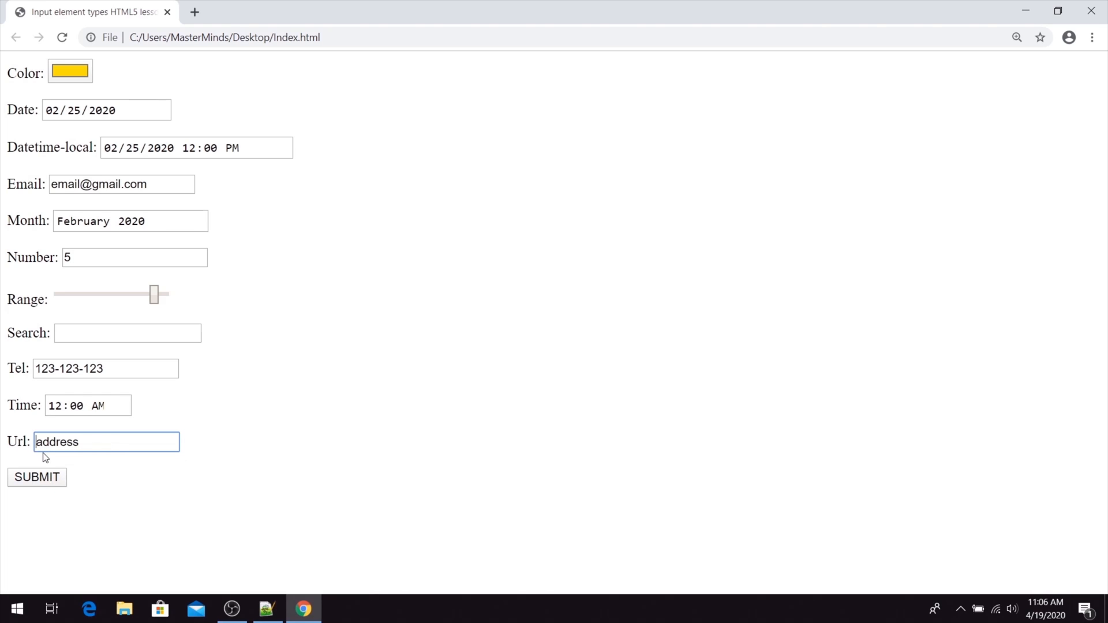
pyautogui.write('h')
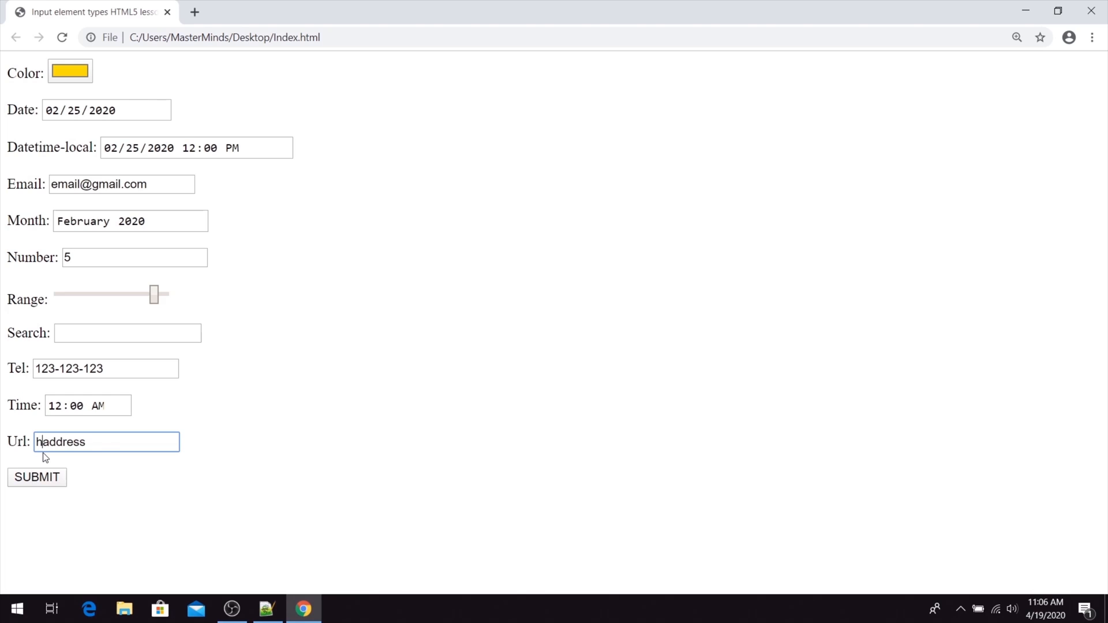
pyautogui.write('ttp')
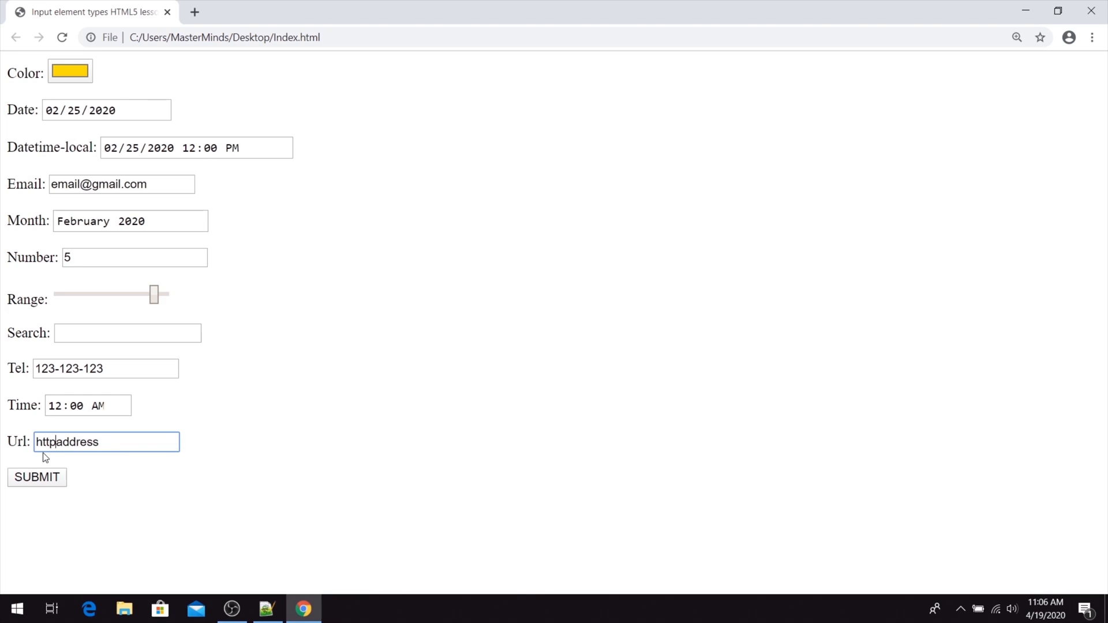
pyautogui.write('://')
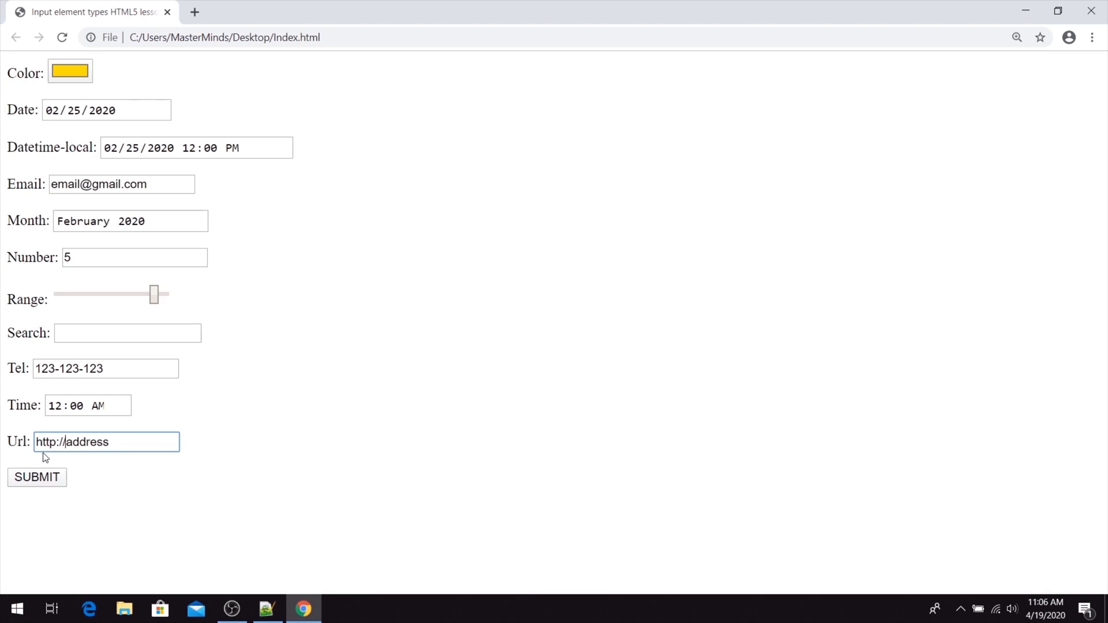
pyautogui.moveTo(43, 481)
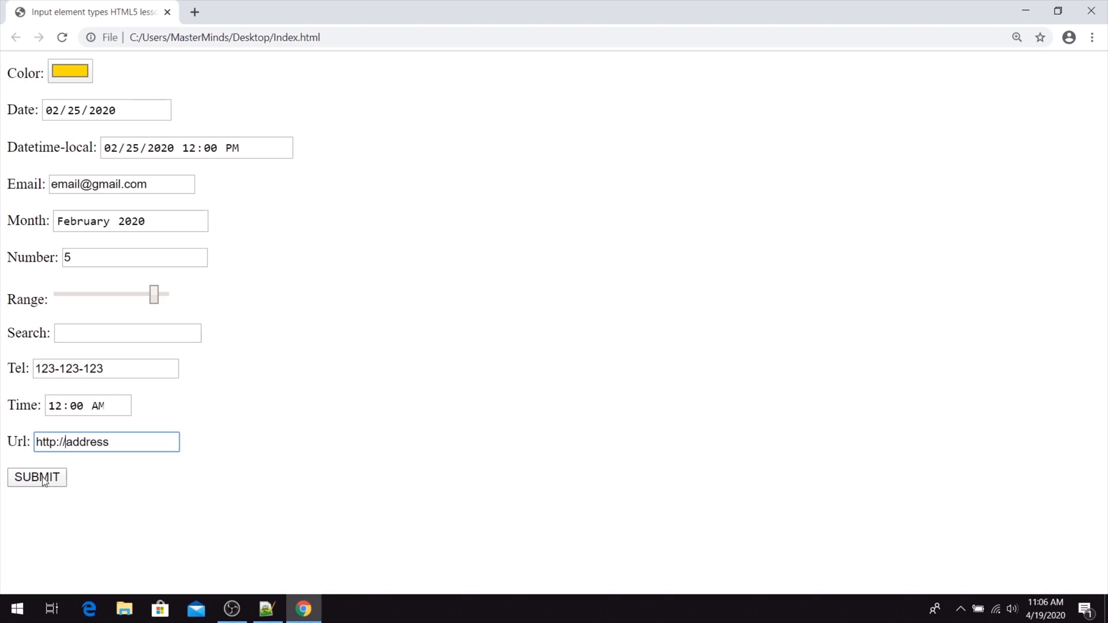
pyautogui.click(37, 476)
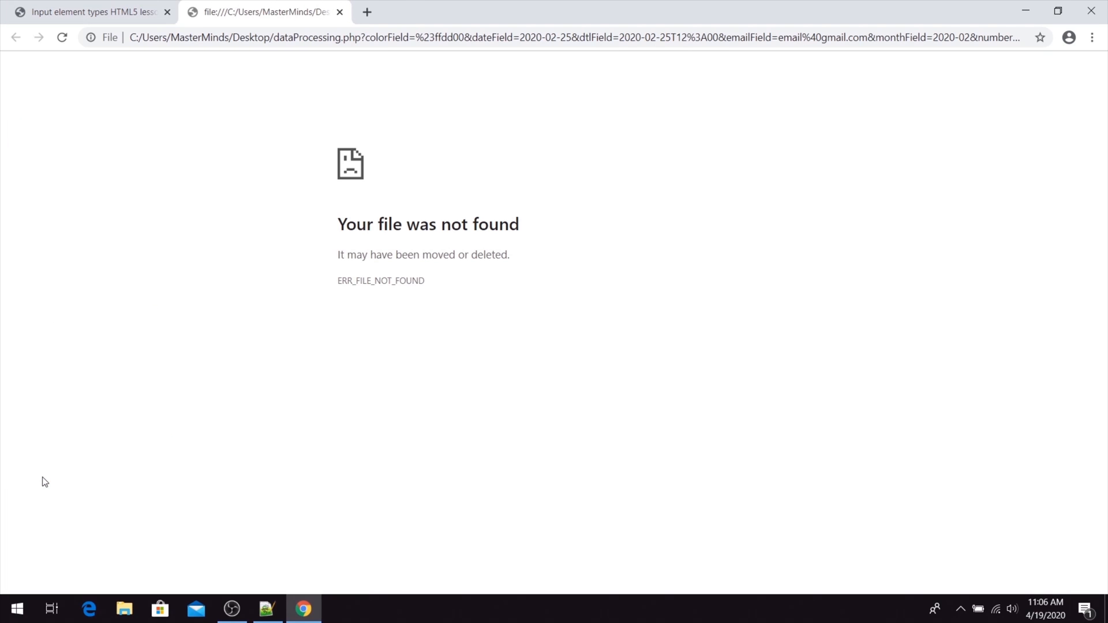
pyautogui.moveTo(71, 404)
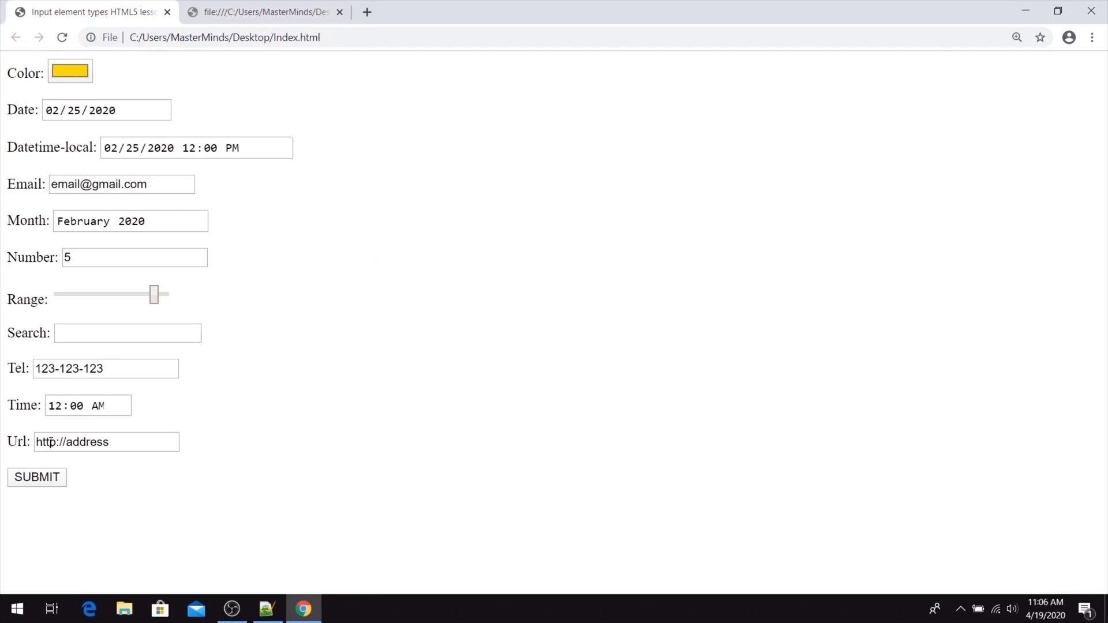
pyautogui.click(107, 442)
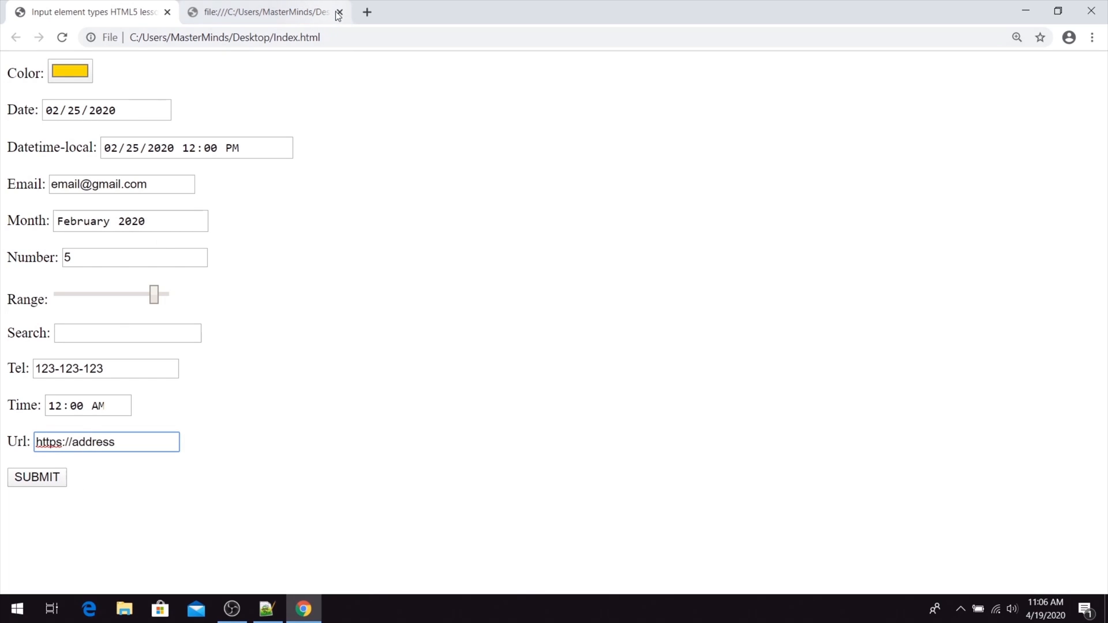
pyautogui.click(338, 12)
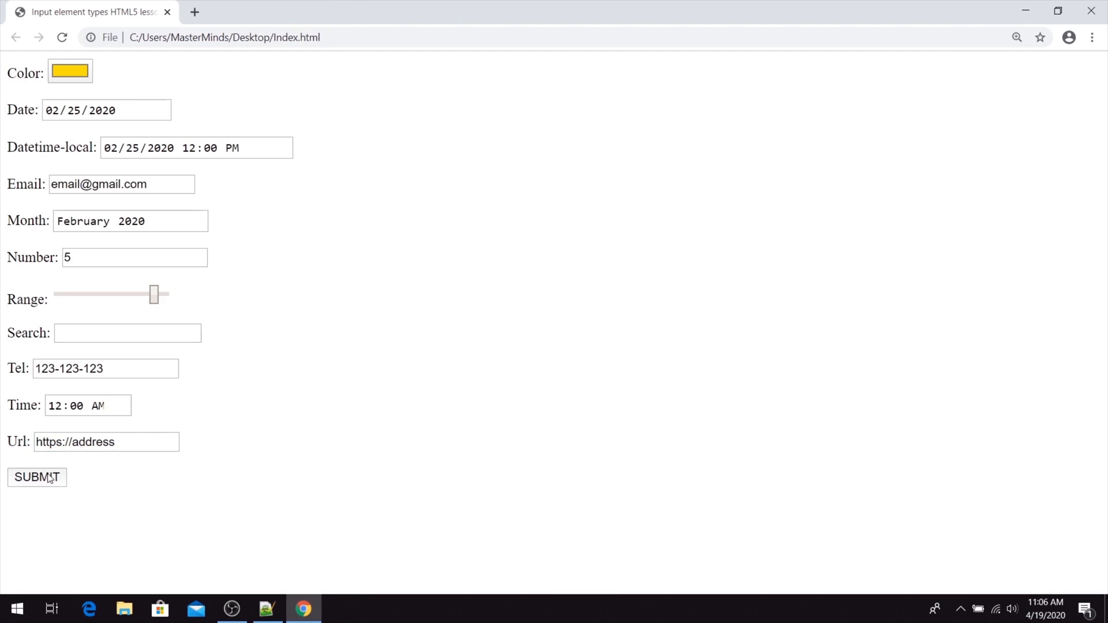
pyautogui.click(37, 477)
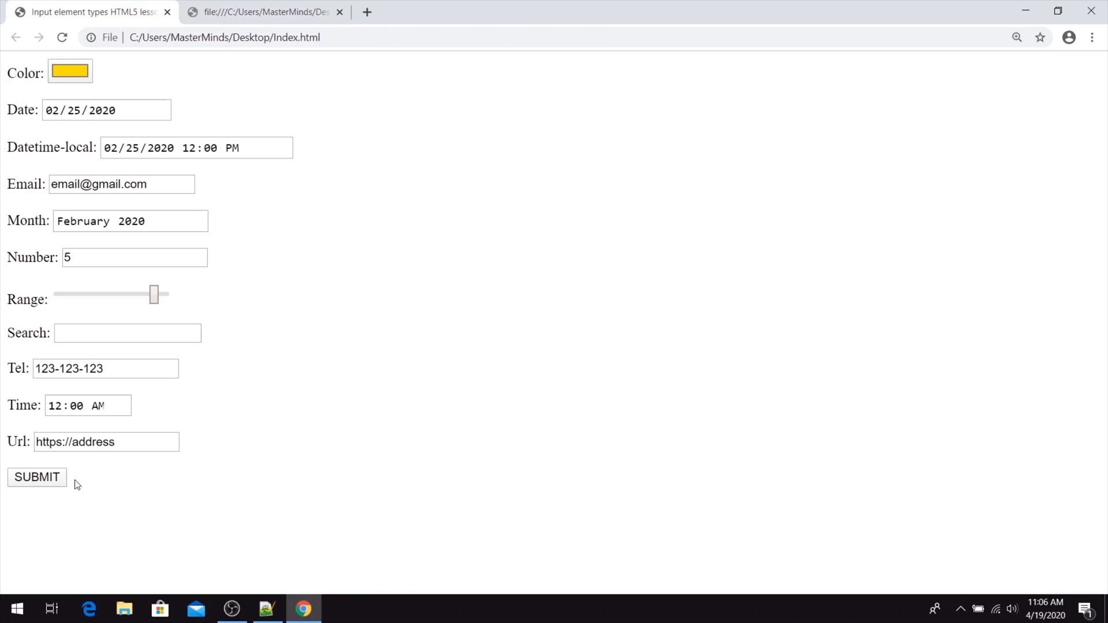
# Change the scheme to httpss://address and submit; the malformed URL is still accepted.
pyautogui.click(106, 442)
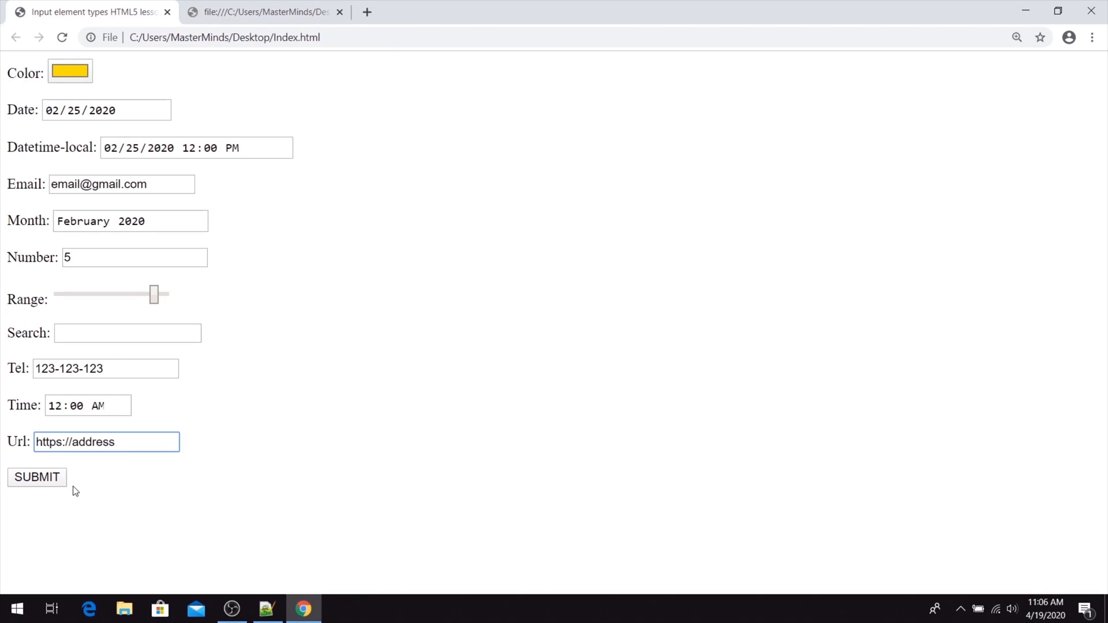
pyautogui.write('s')
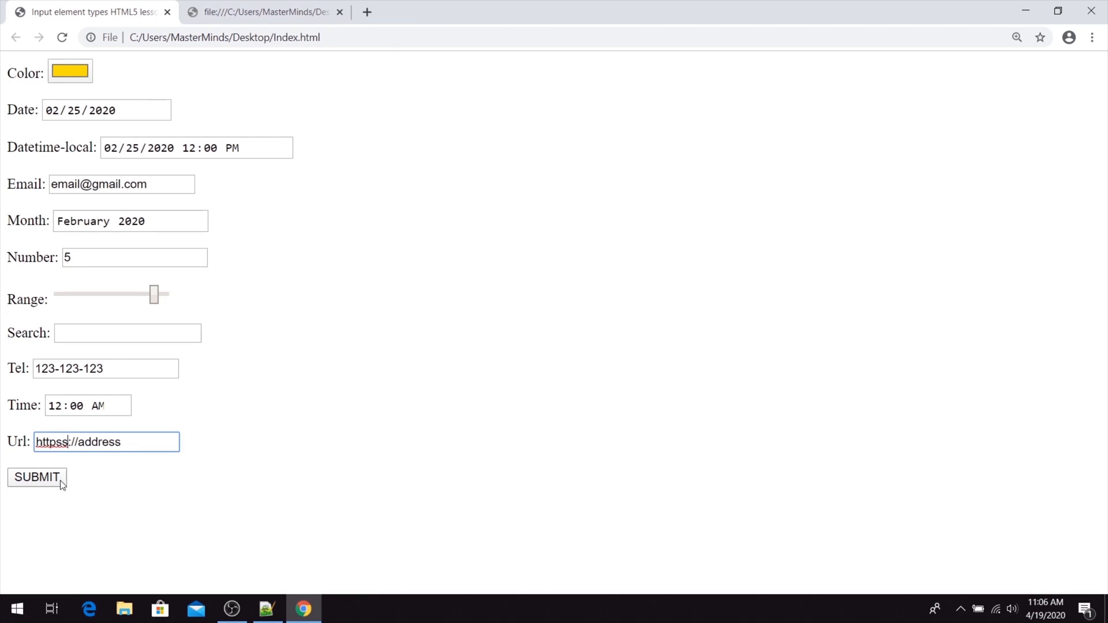
pyautogui.click(36, 477)
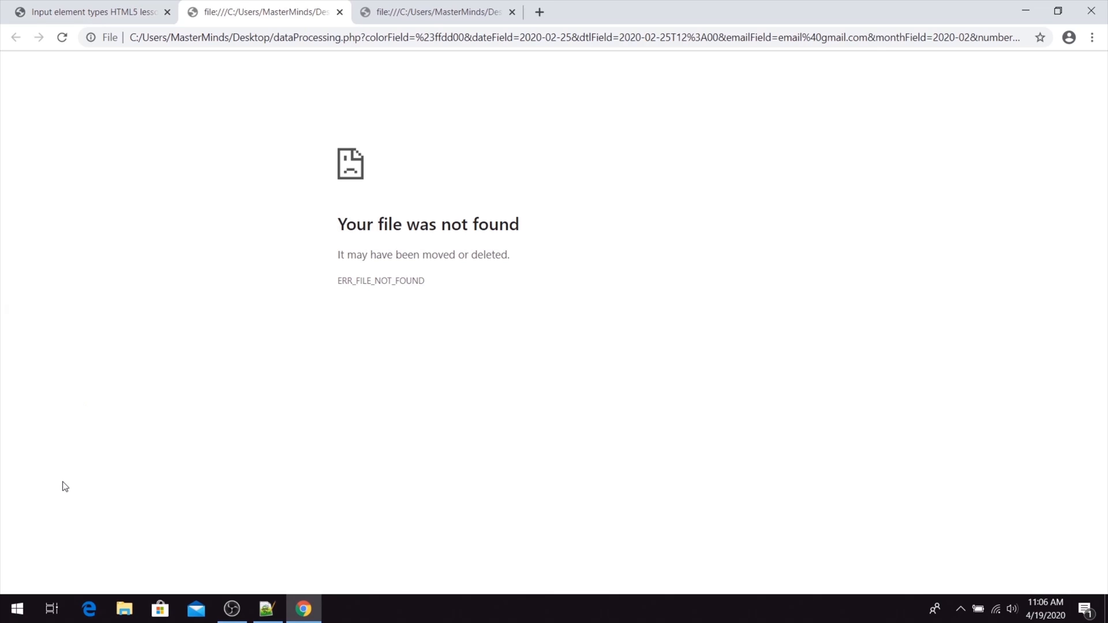
pyautogui.moveTo(248, 165)
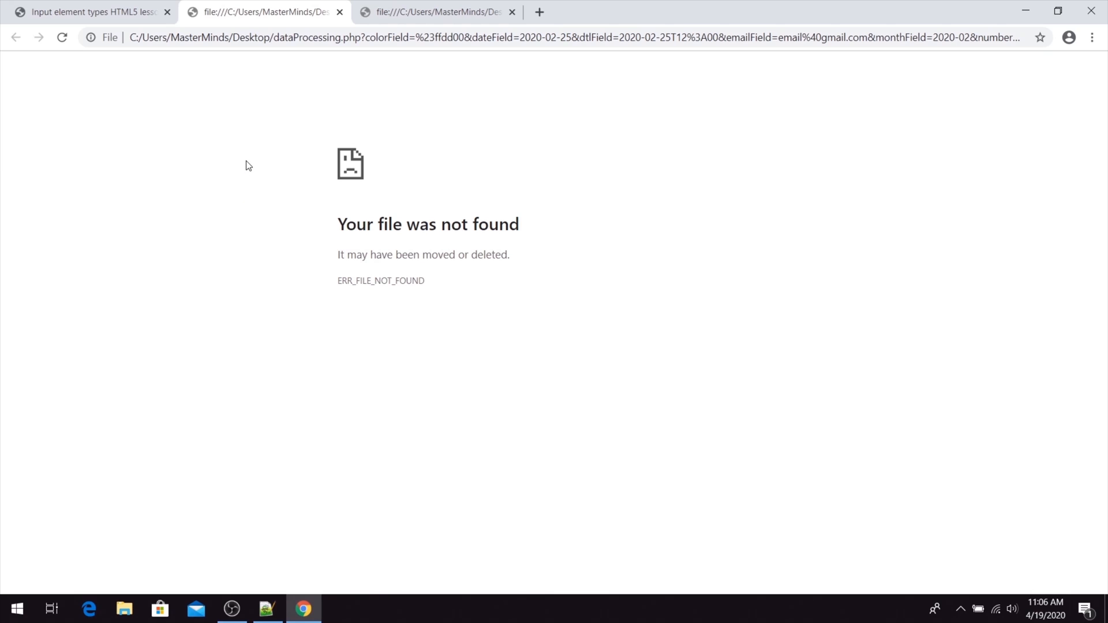
pyautogui.moveTo(244, 395)
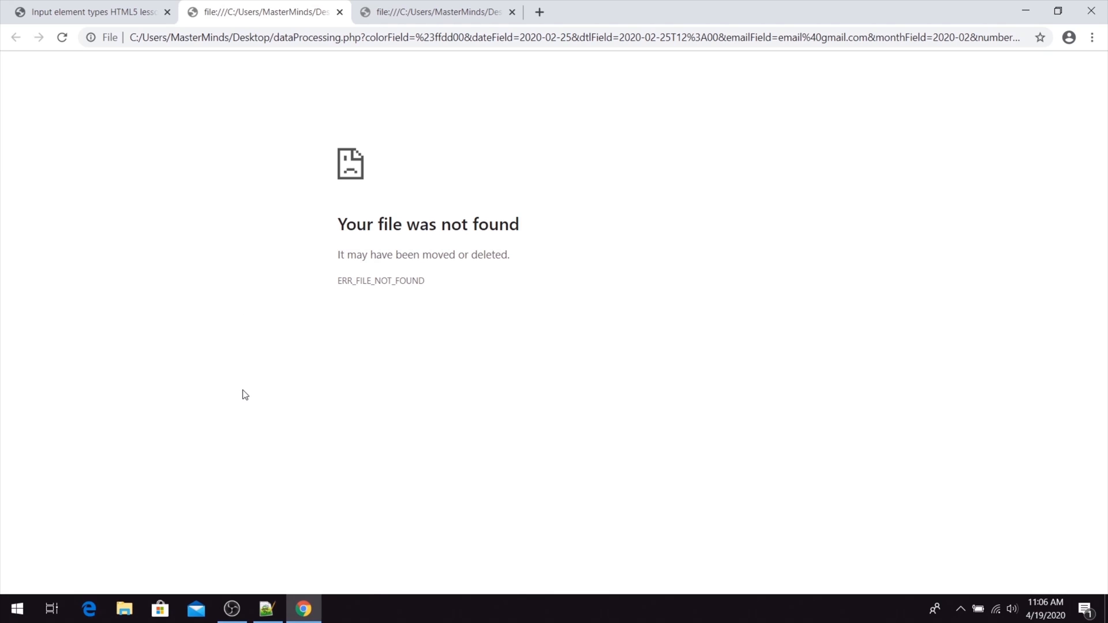
pyautogui.moveTo(382, 62)
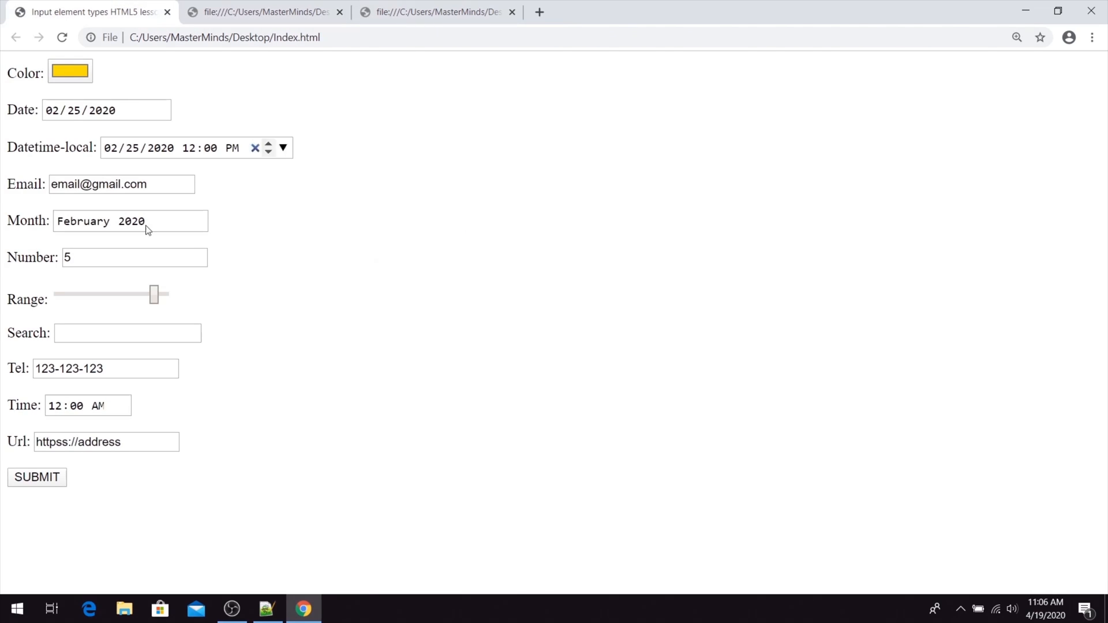
# Delete the scheme leaving ://address, submit to get 'Please enter a URL', and close the extra tabs.
pyautogui.click(106, 442)
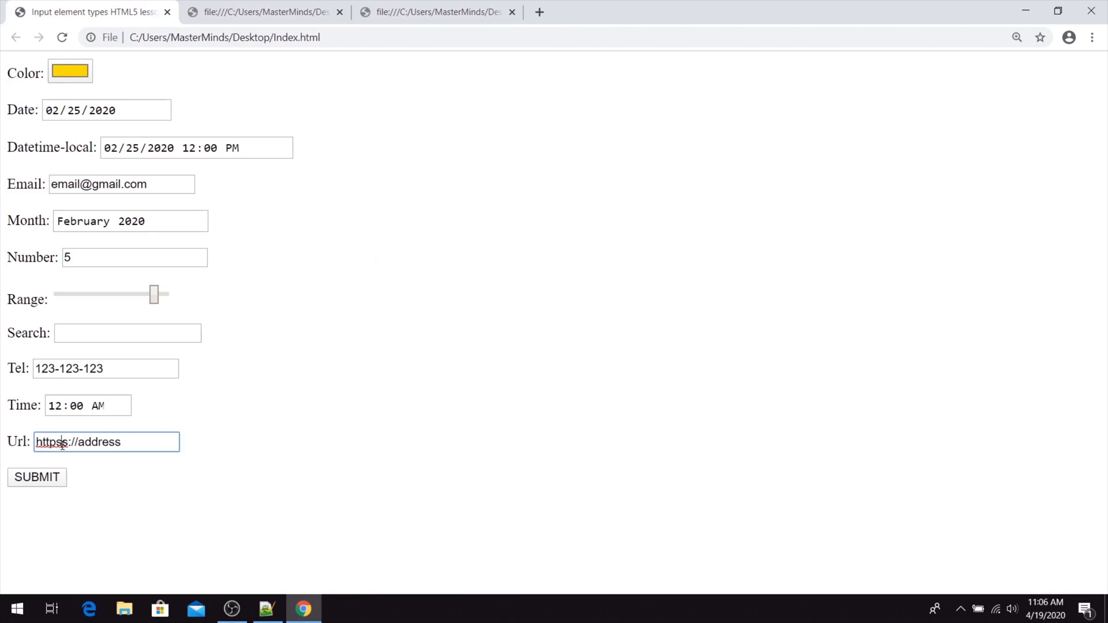
pyautogui.doubleClick(52, 442)
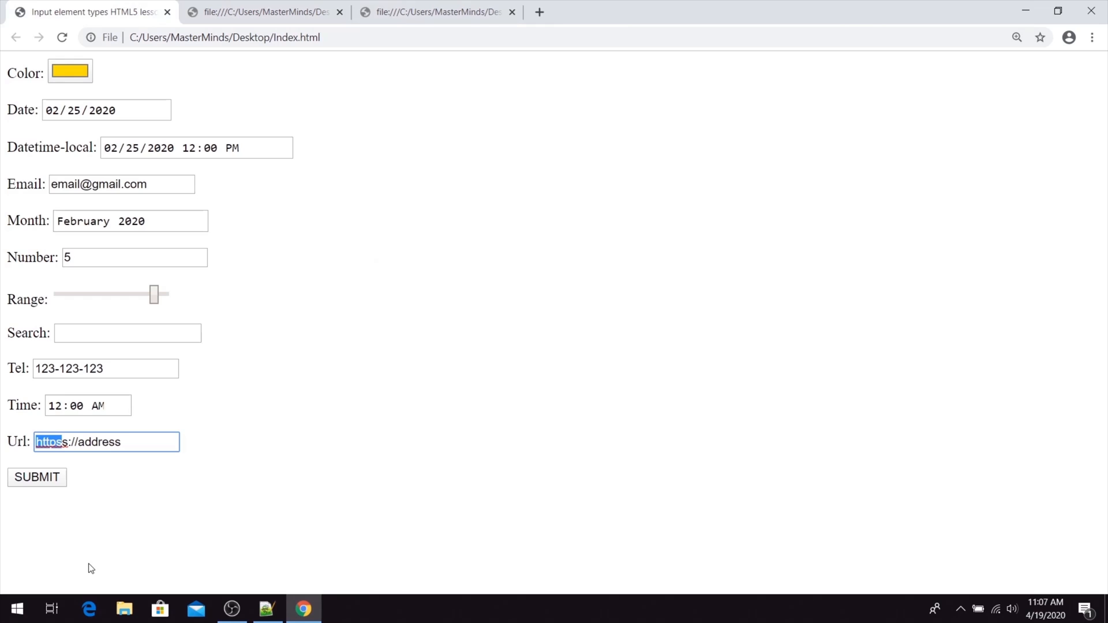
pyautogui.moveTo(71, 470)
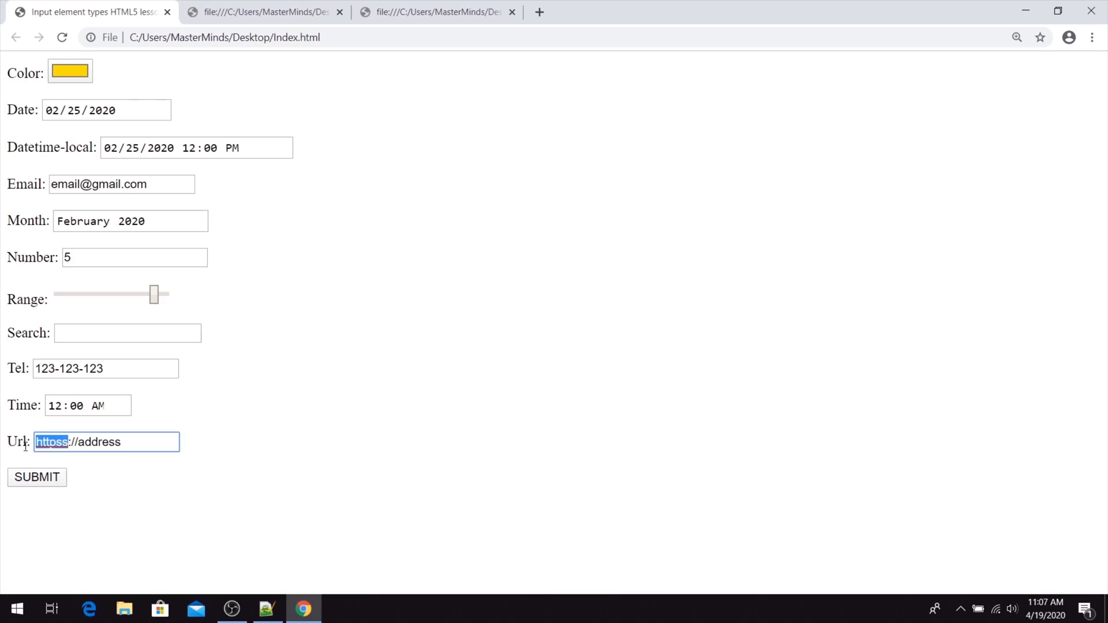
pyautogui.click(37, 477)
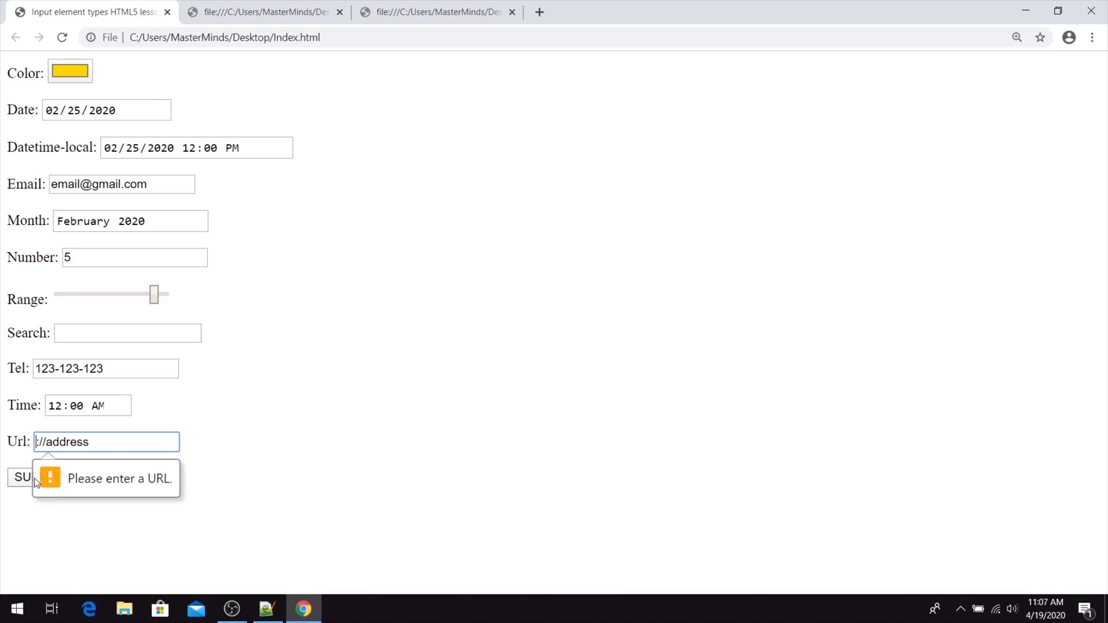
pyautogui.moveTo(76, 544)
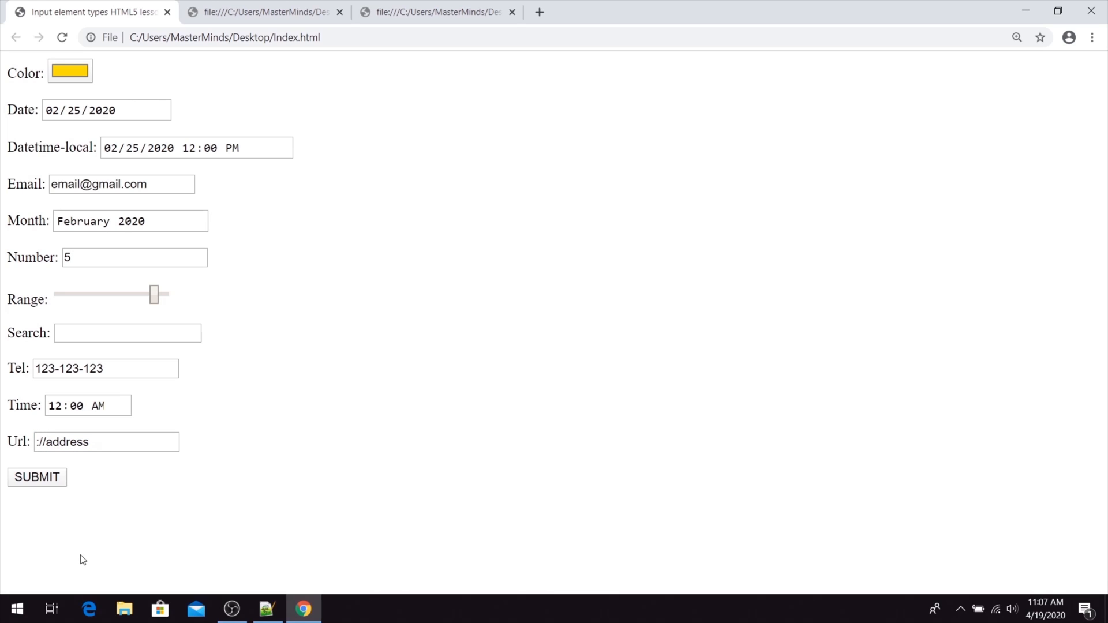
pyautogui.moveTo(83, 545)
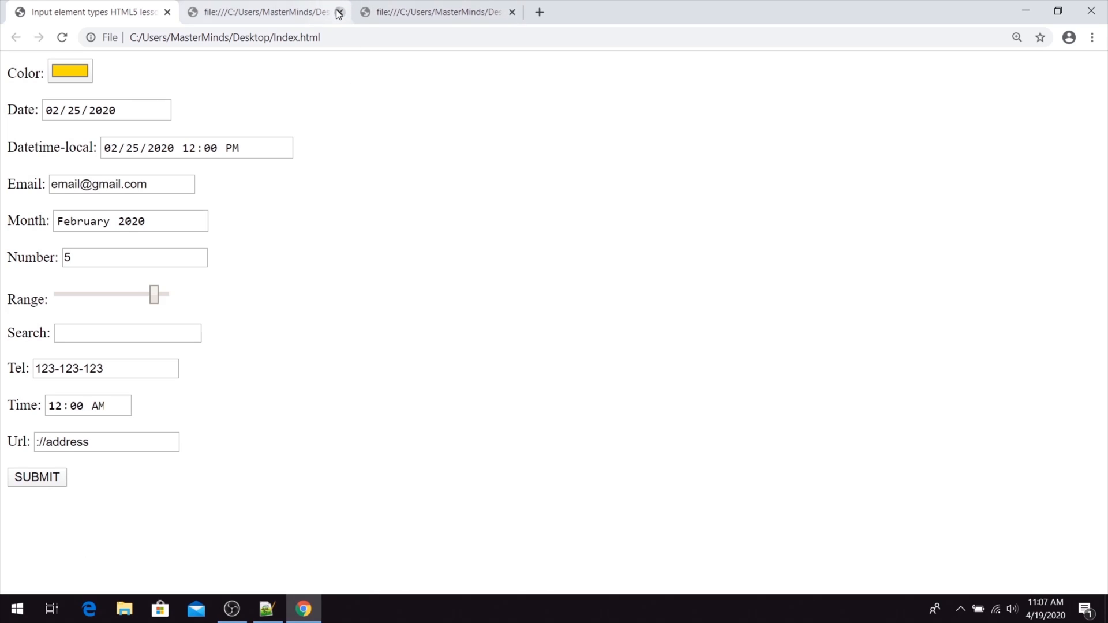
pyautogui.click(338, 12)
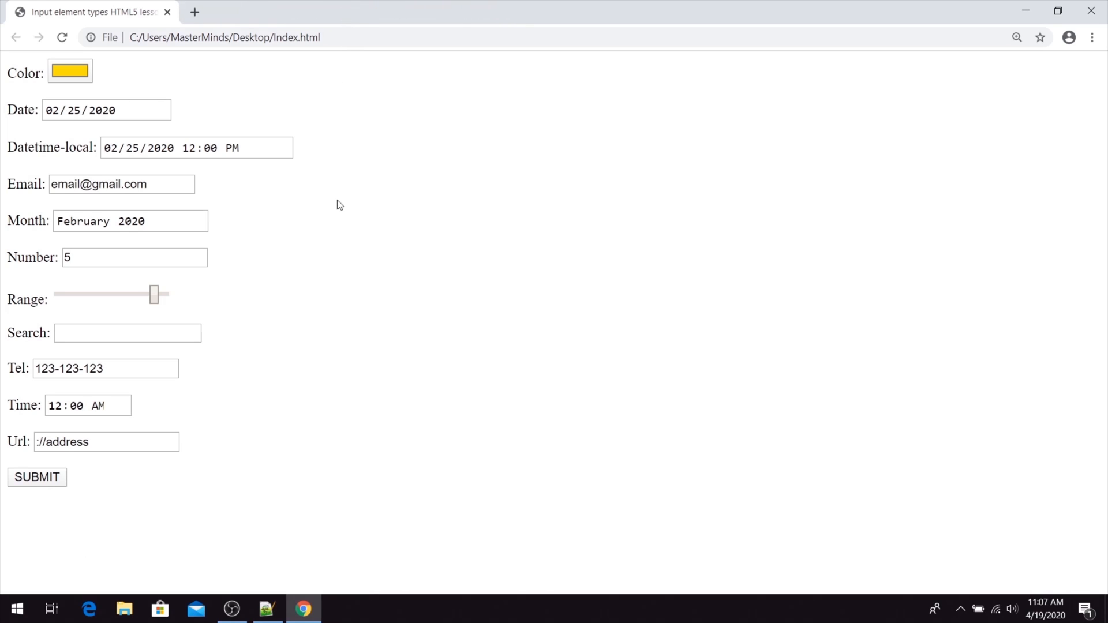